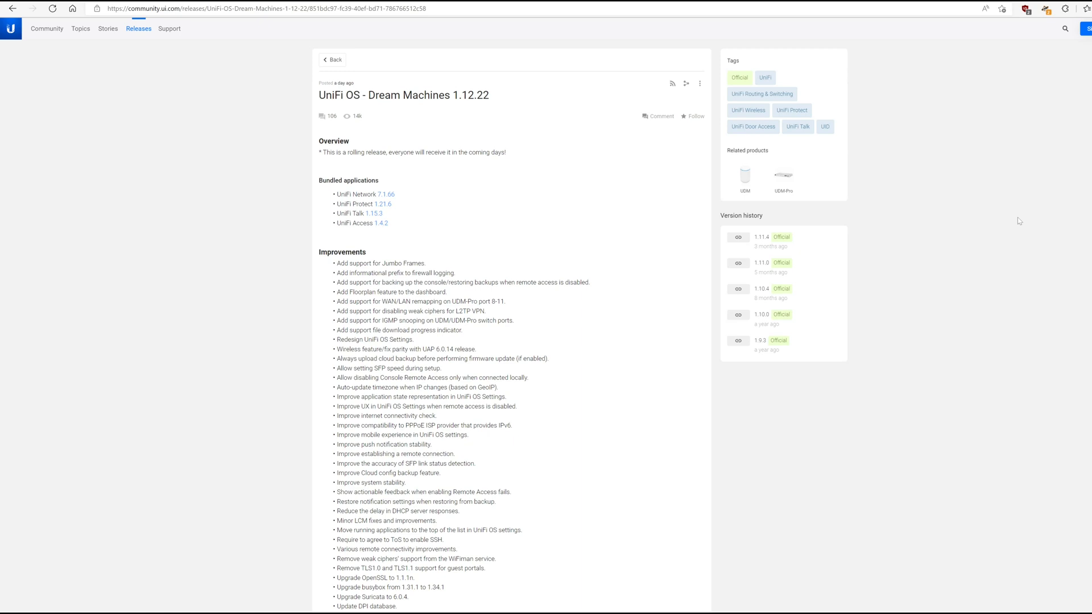
mouse_move(1024, 216)
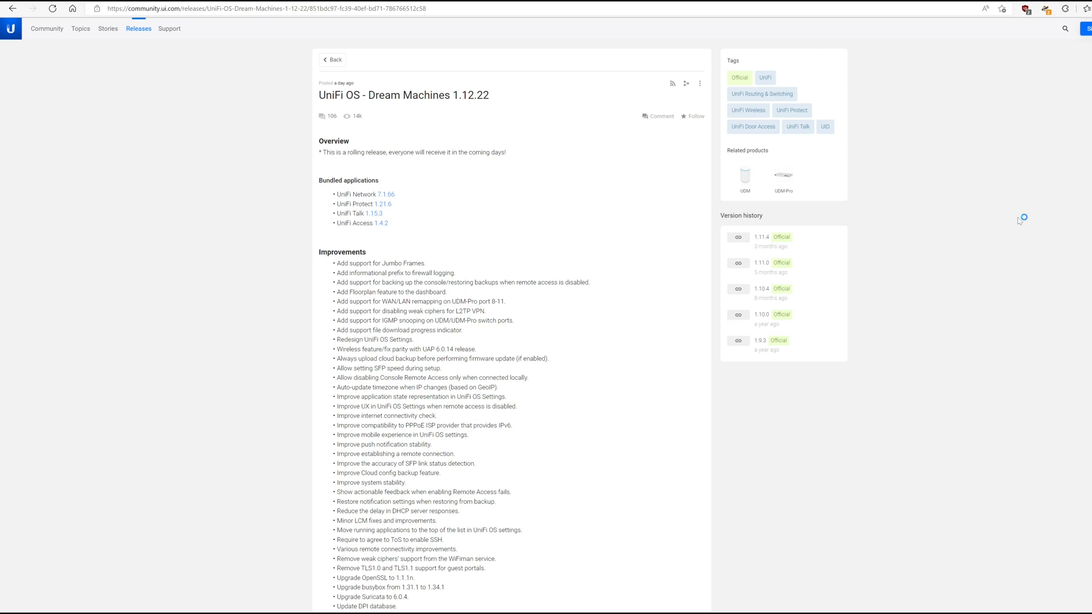
mouse_move(1019, 221)
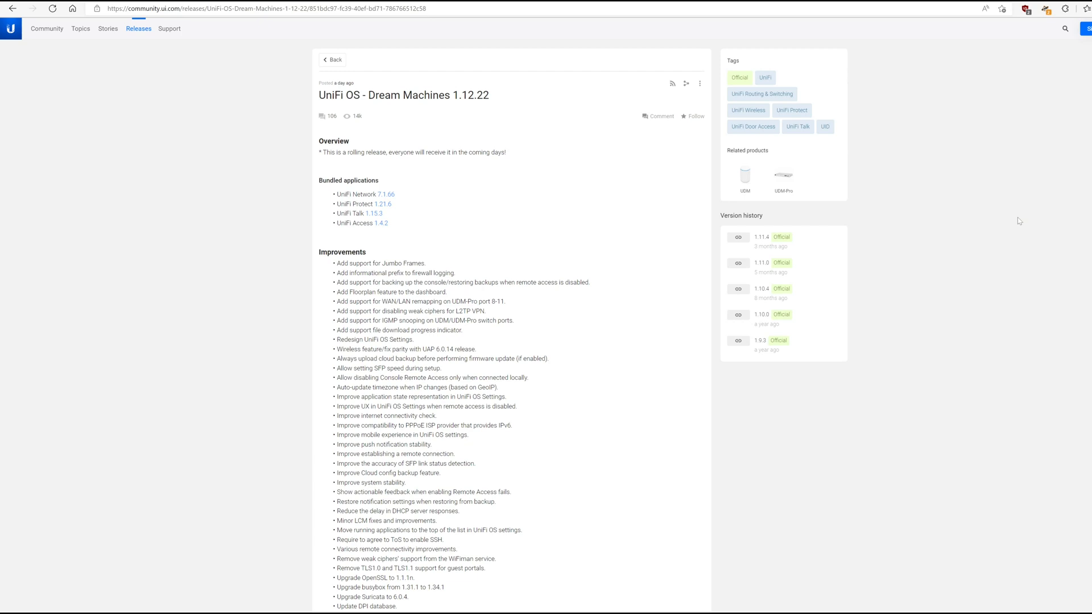
mouse_move(616, 296)
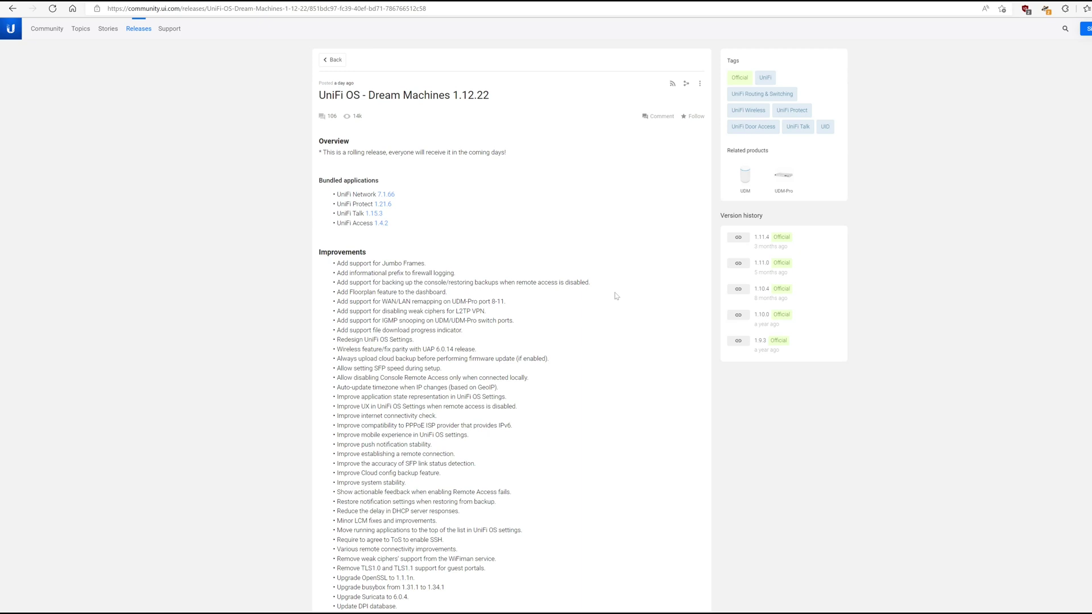
mouse_move(416, 220)
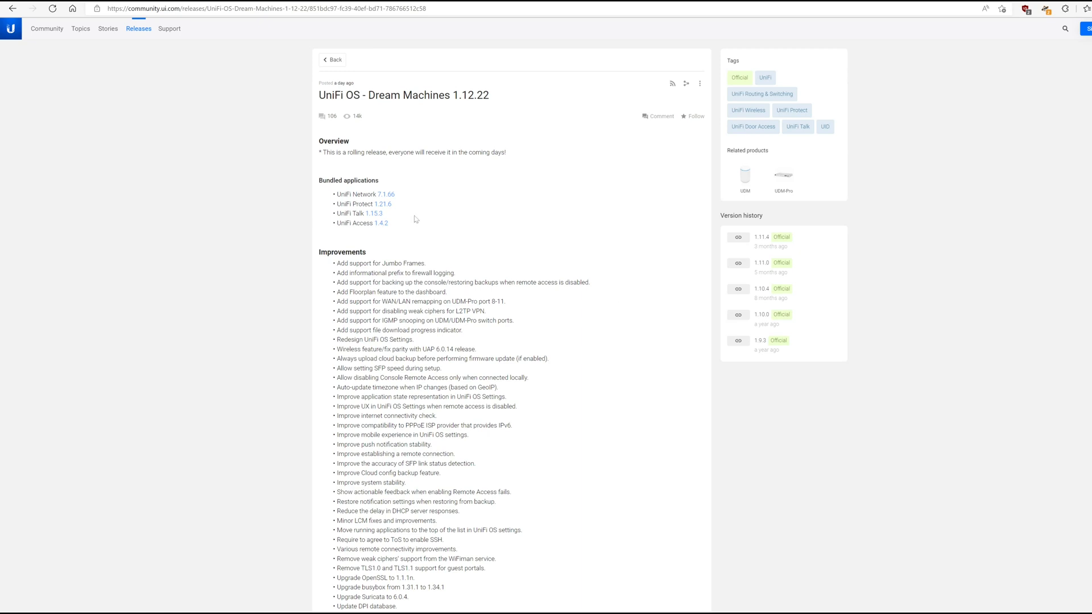
mouse_move(389, 204)
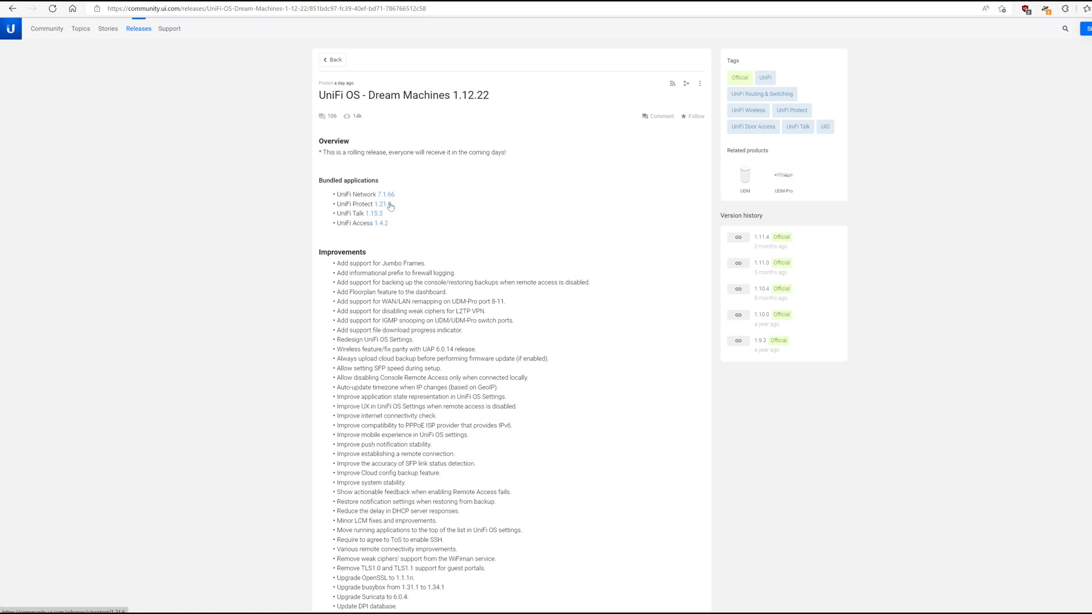
mouse_move(389, 194)
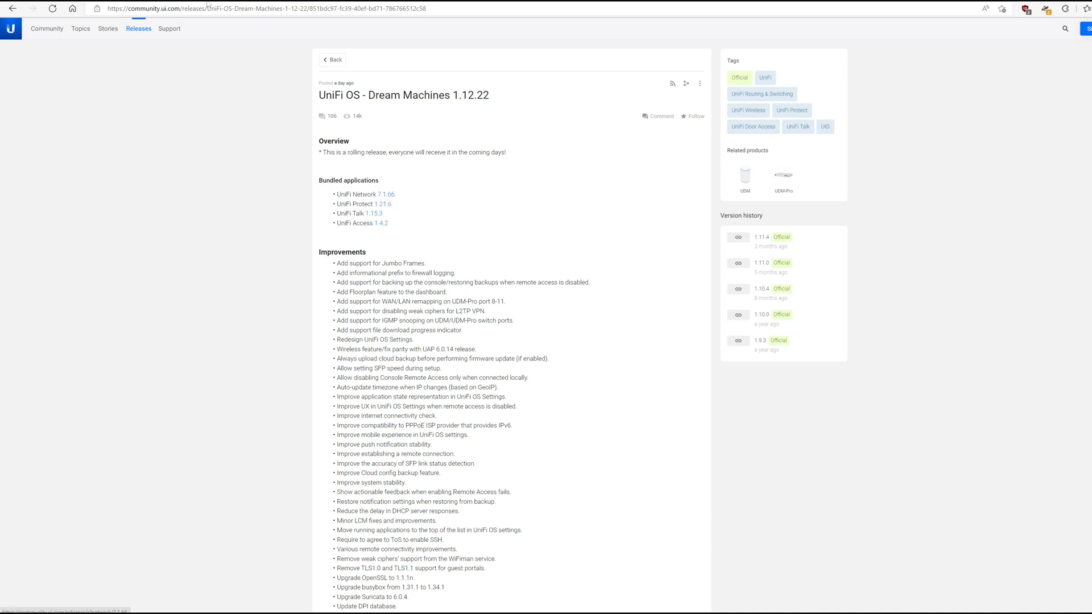
Step: Copy the six Improvements lines from WiFiman weak-cipher removal through the DPI database update
click(386, 195)
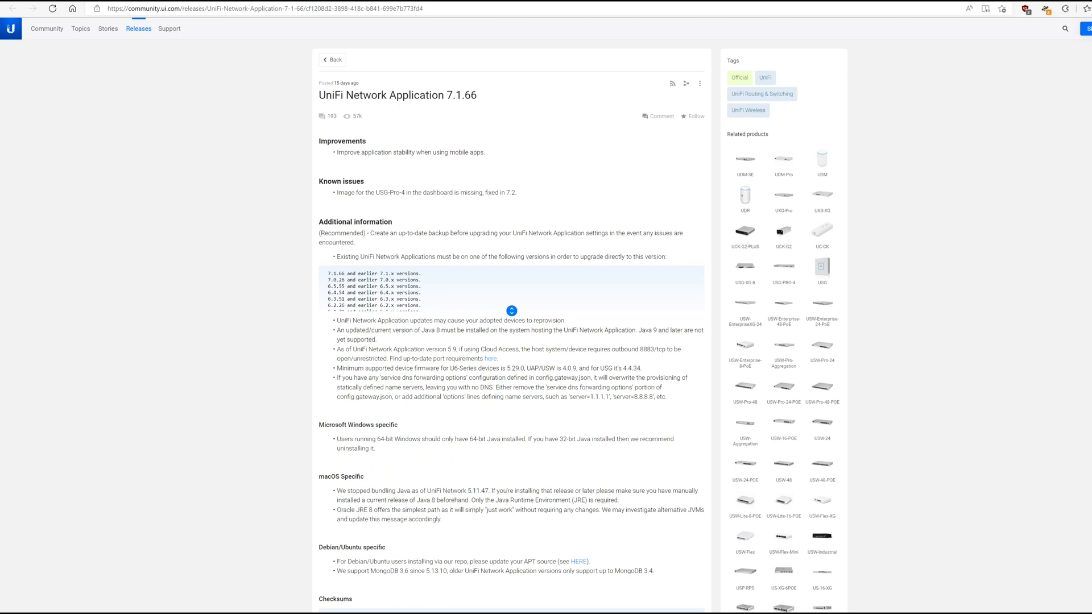
mouse_move(443, 223)
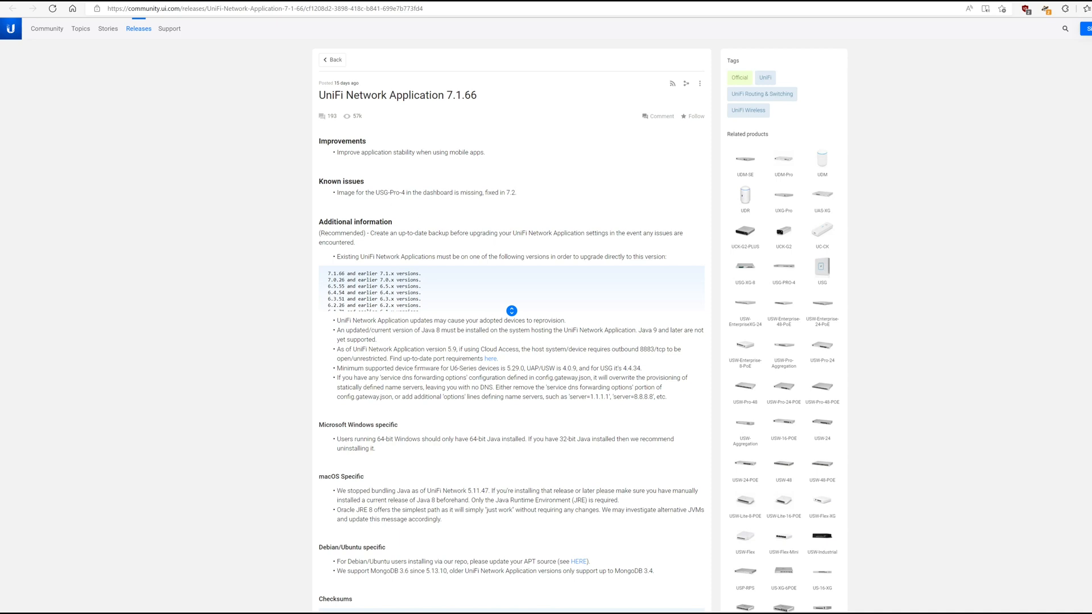
mouse_move(501, 110)
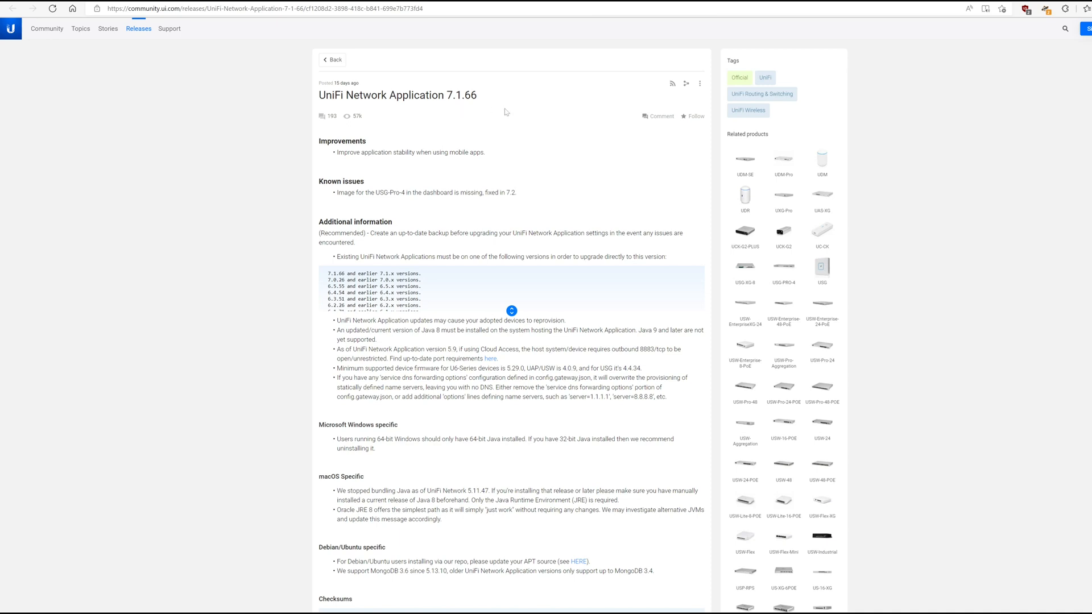
mouse_move(477, 121)
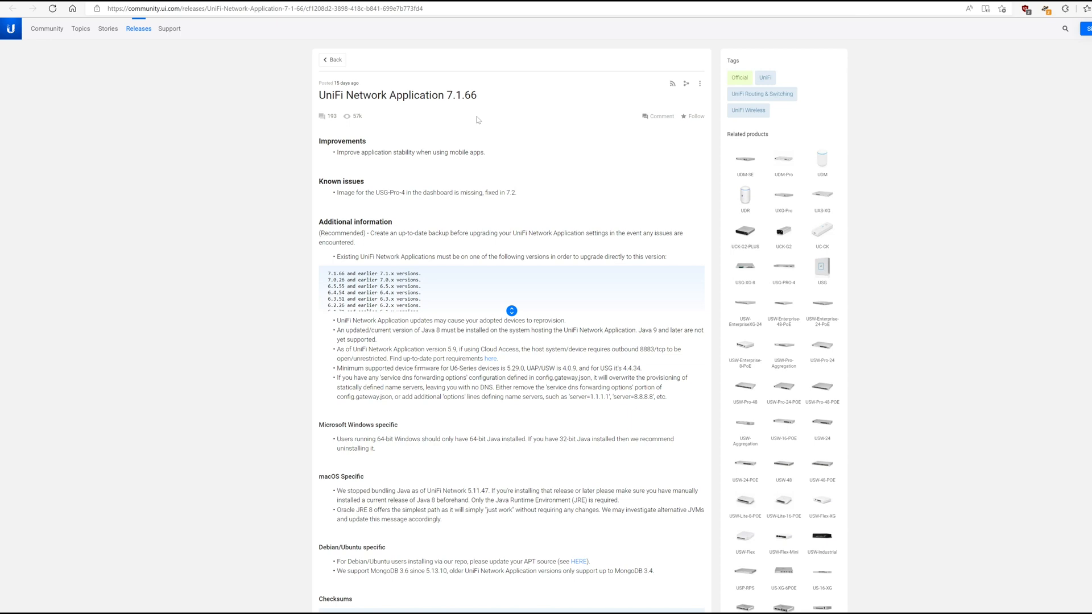
mouse_move(466, 107)
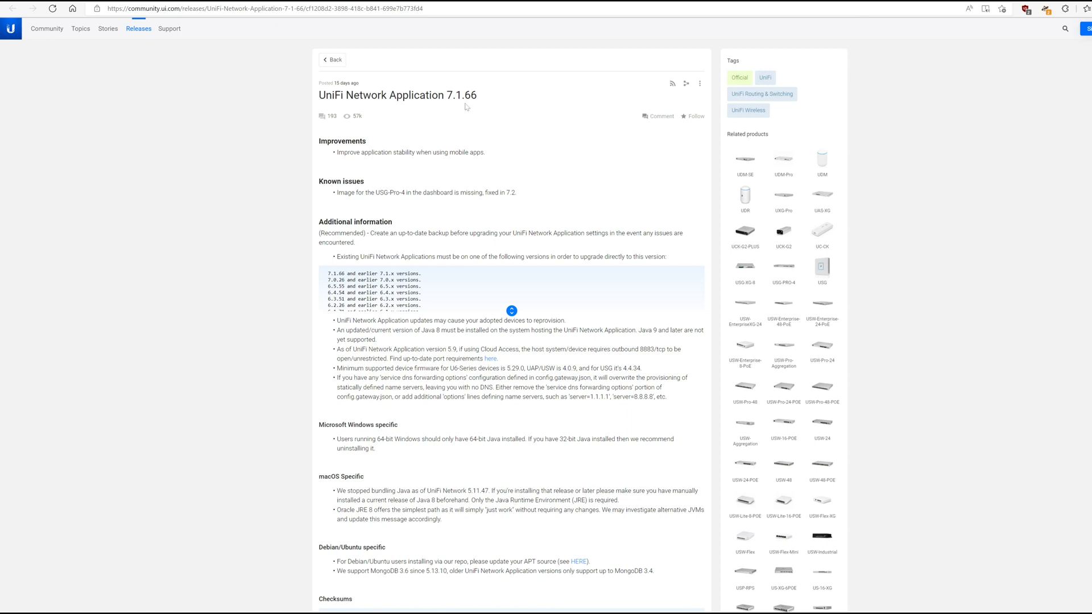
mouse_move(489, 112)
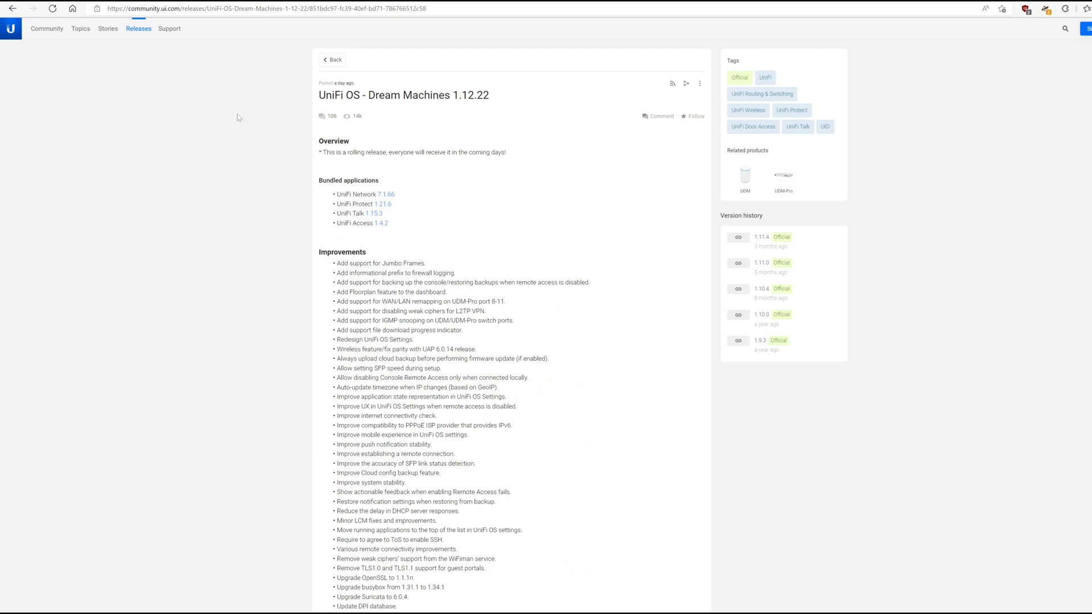
mouse_move(248, 145)
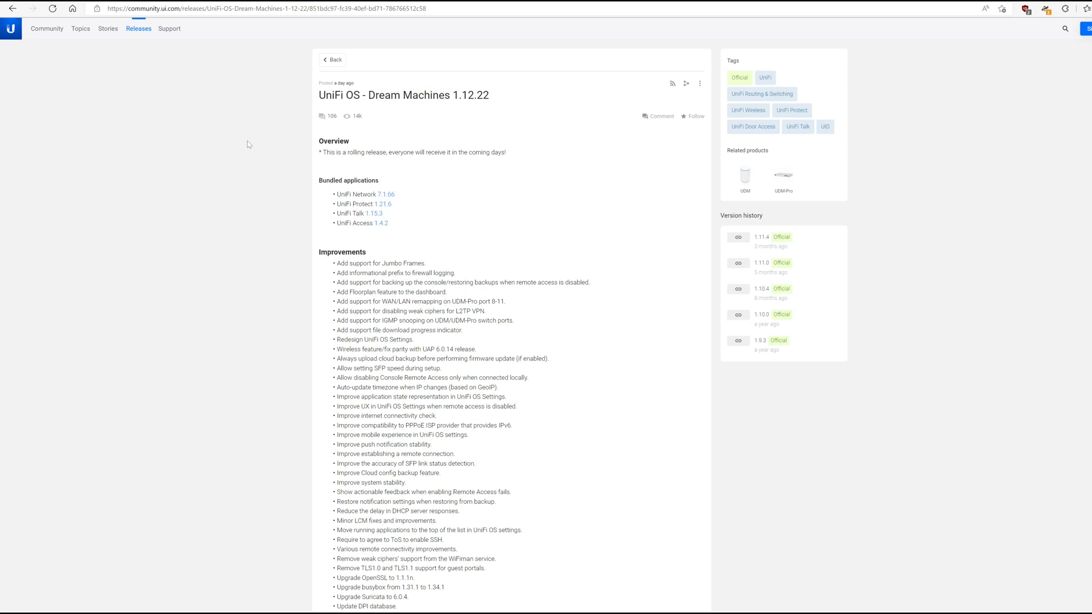
mouse_move(362, 237)
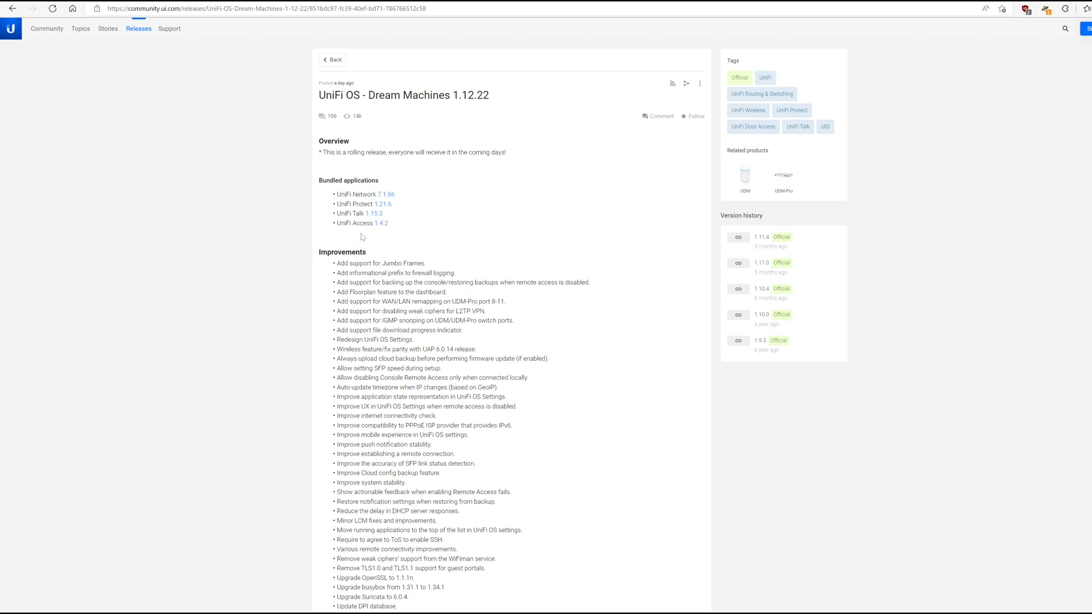
mouse_move(363, 220)
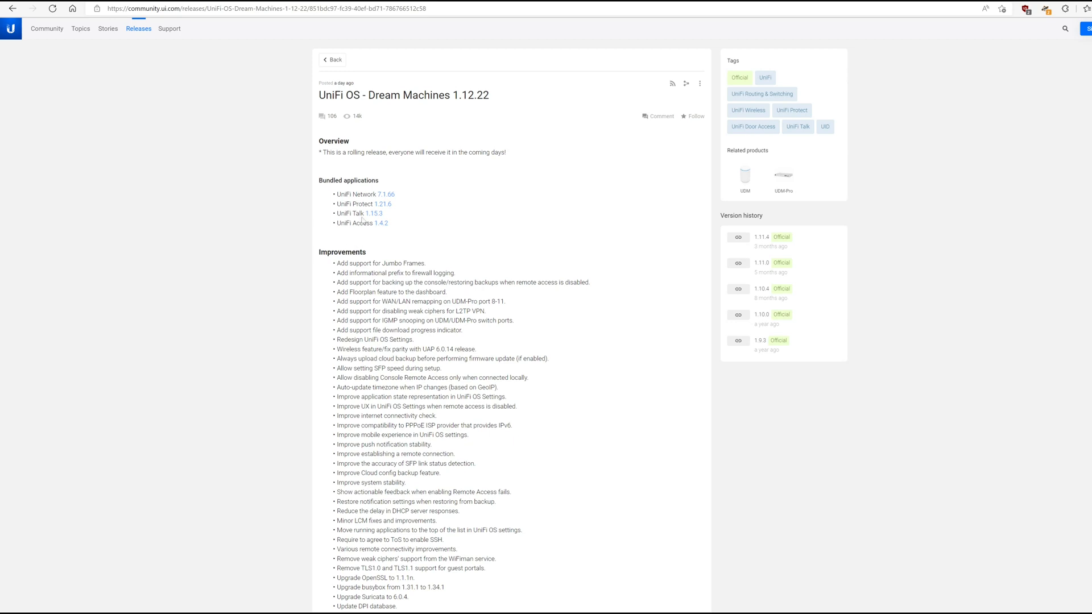
mouse_move(397, 241)
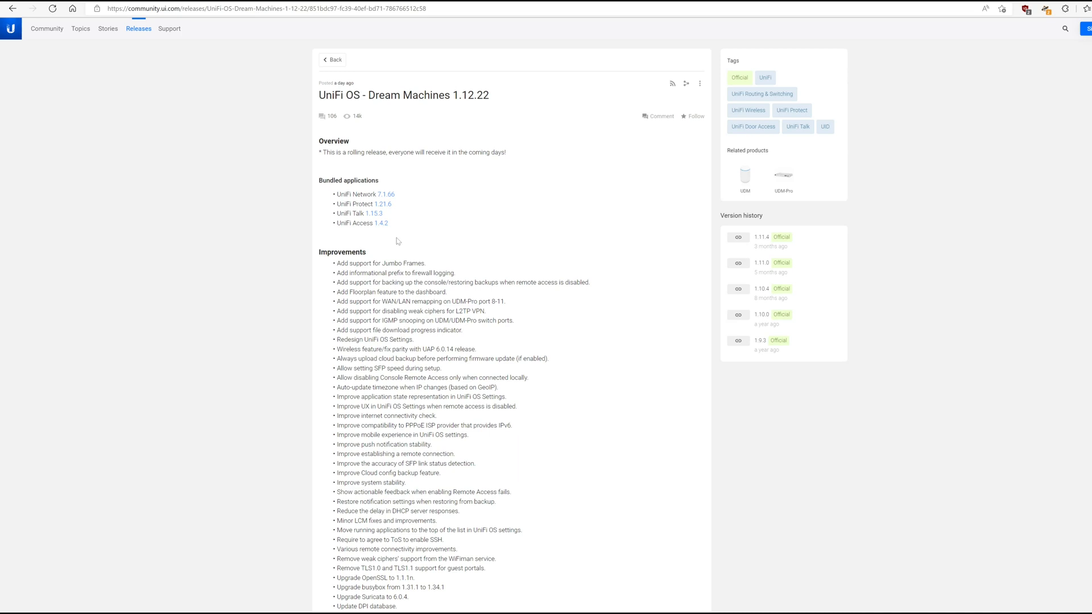
mouse_move(456, 109)
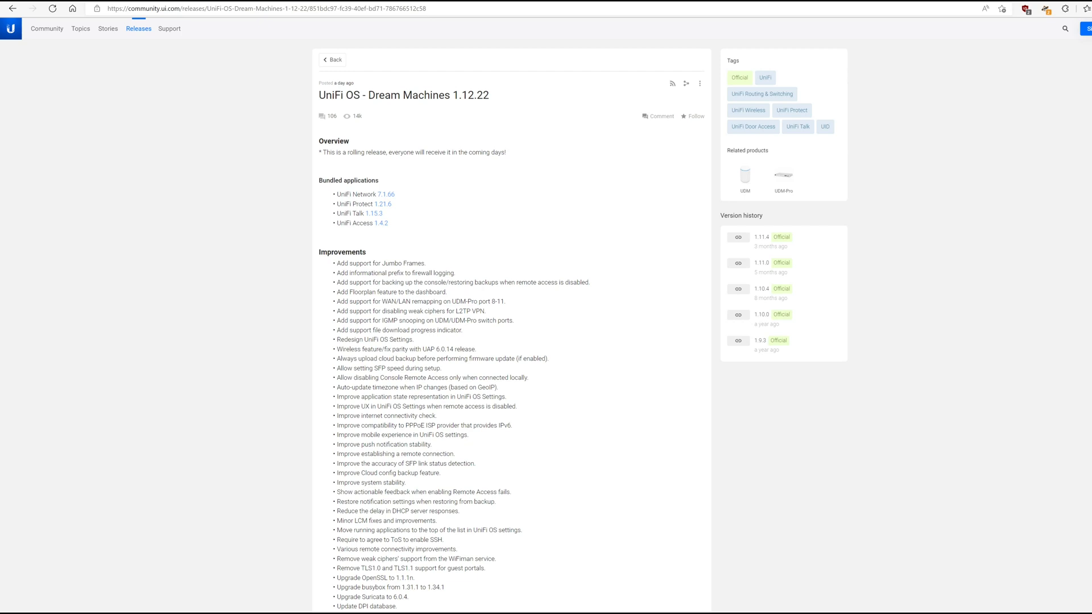
mouse_move(469, 104)
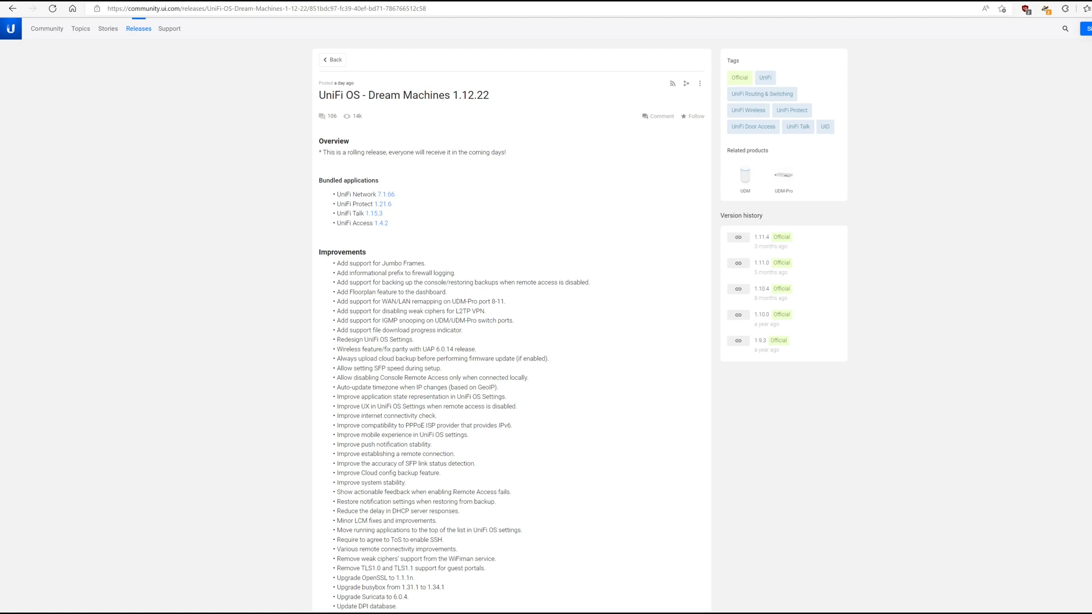
scroll(down, 3)
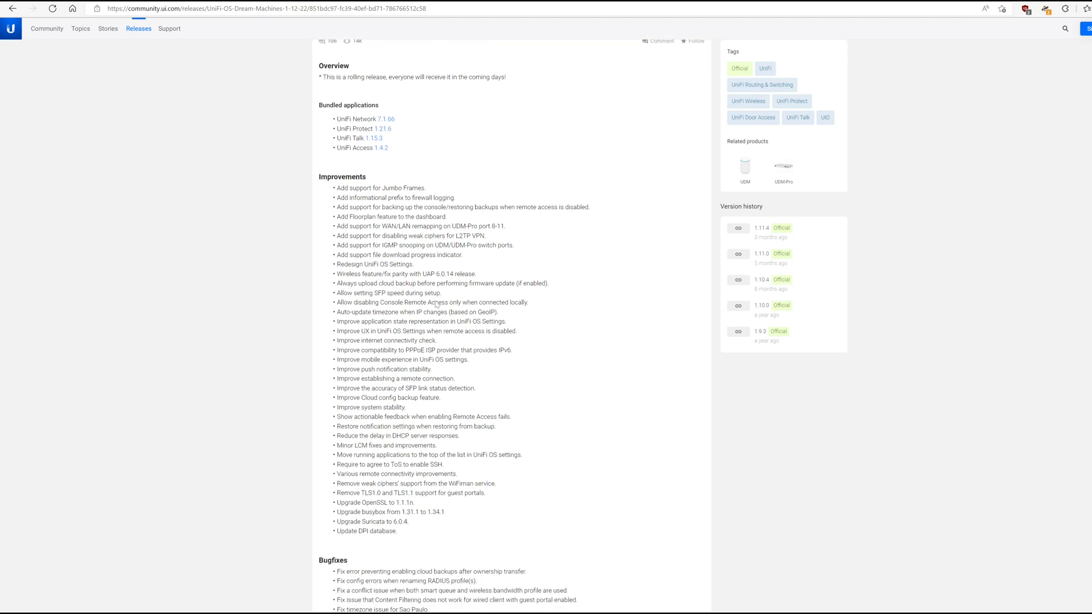
scroll(down, 3)
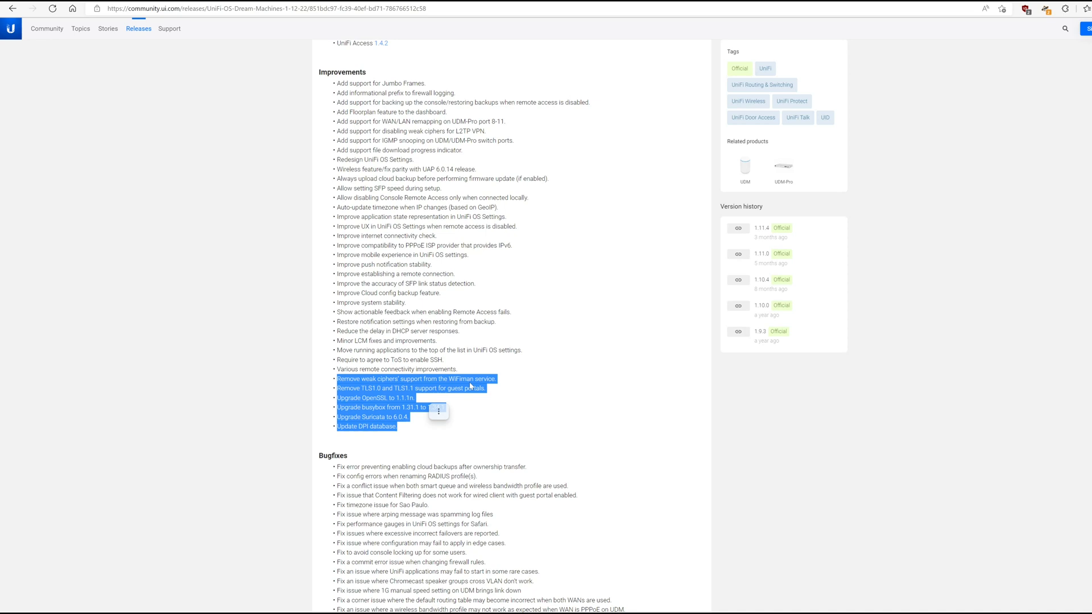
mouse_move(468, 417)
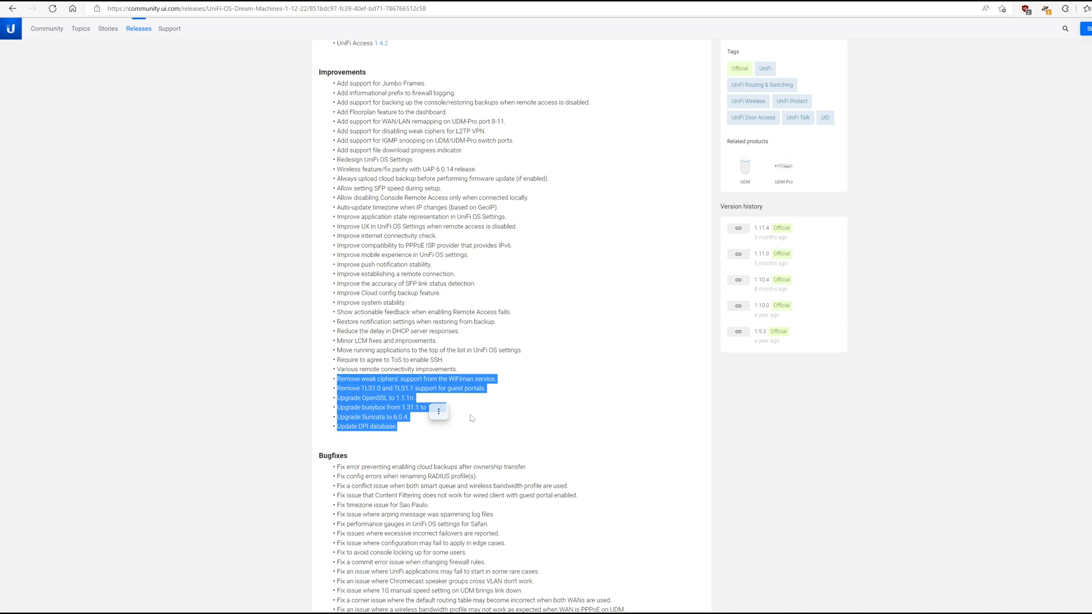
right_click(407, 398)
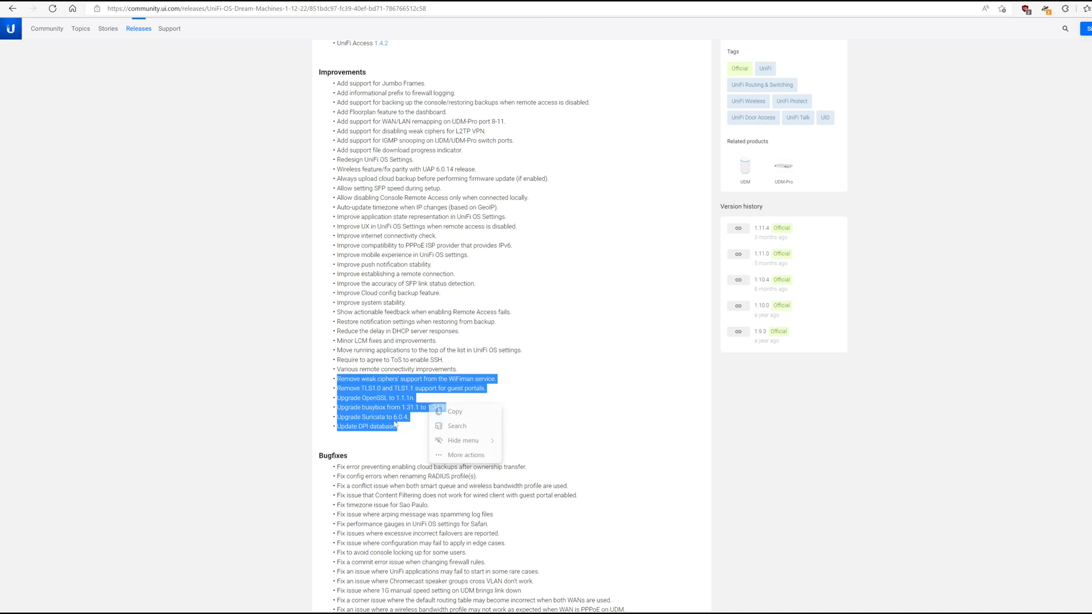
click(380, 407)
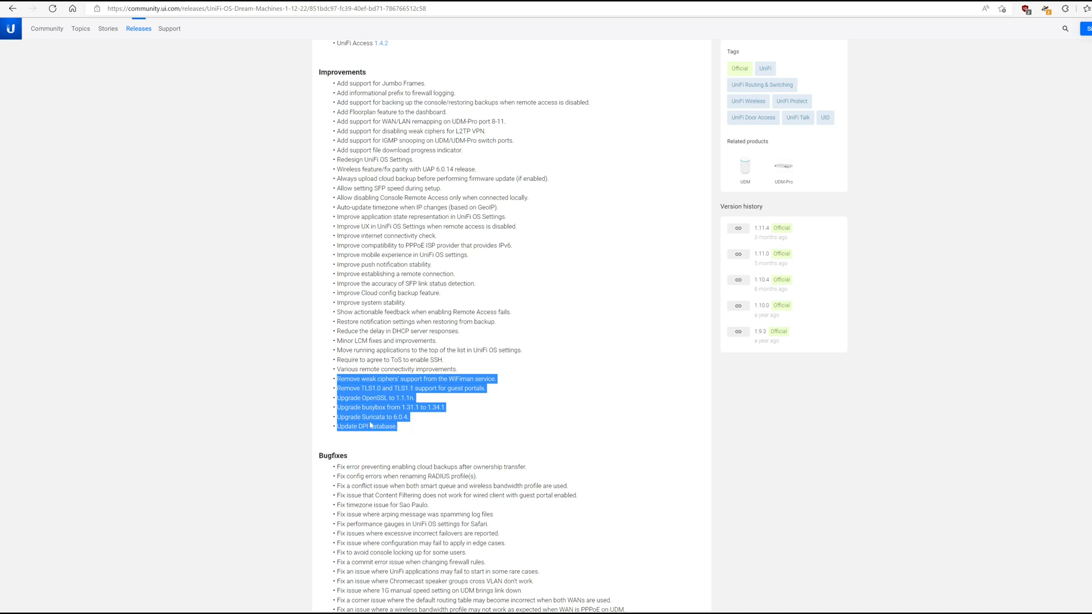
mouse_move(403, 428)
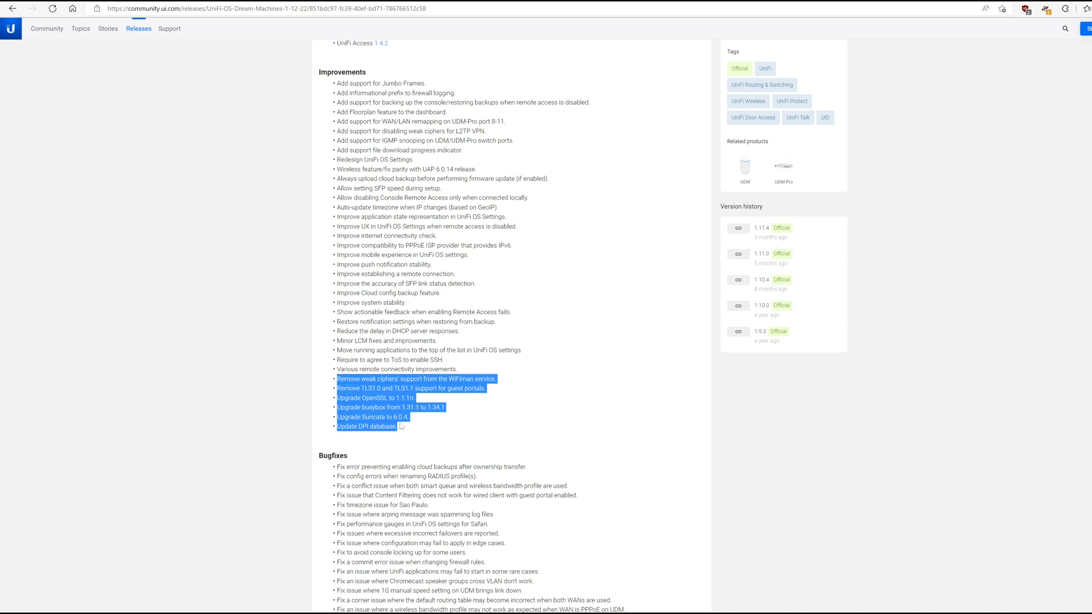
Step: Review Bugfixes and Additional information, then highlight the UDM-Pro ports 8-11 WAN/LAN remapping improvement
scroll(down, 3)
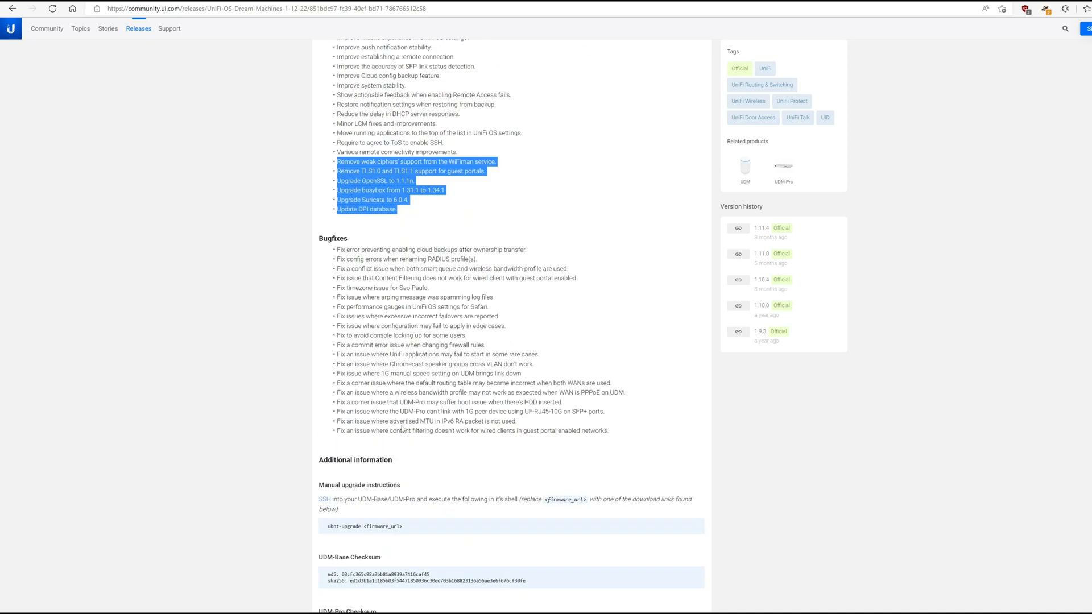
scroll(down, 3)
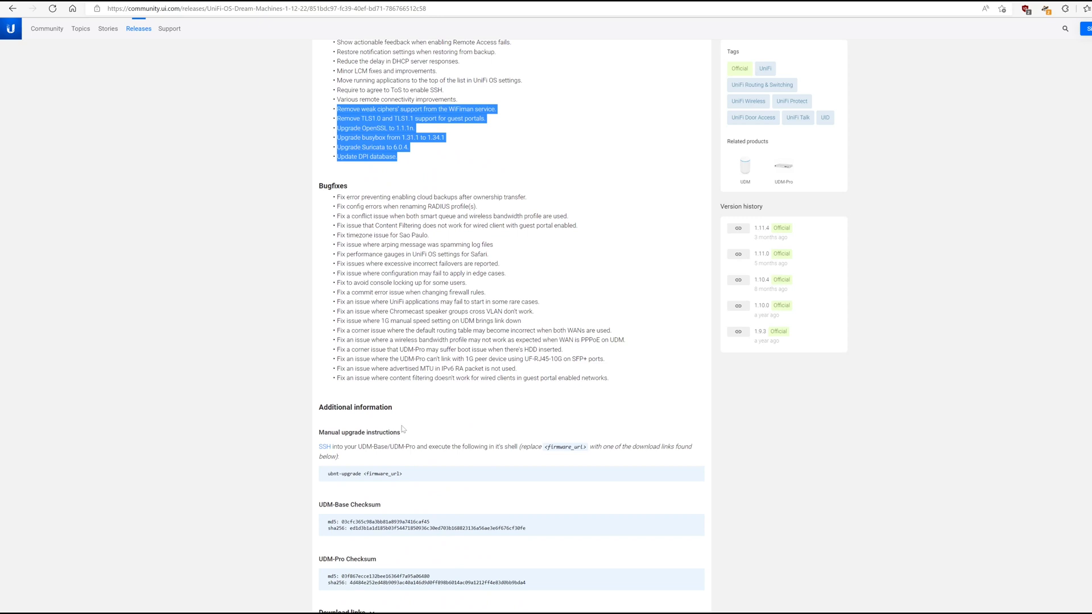
mouse_move(402, 429)
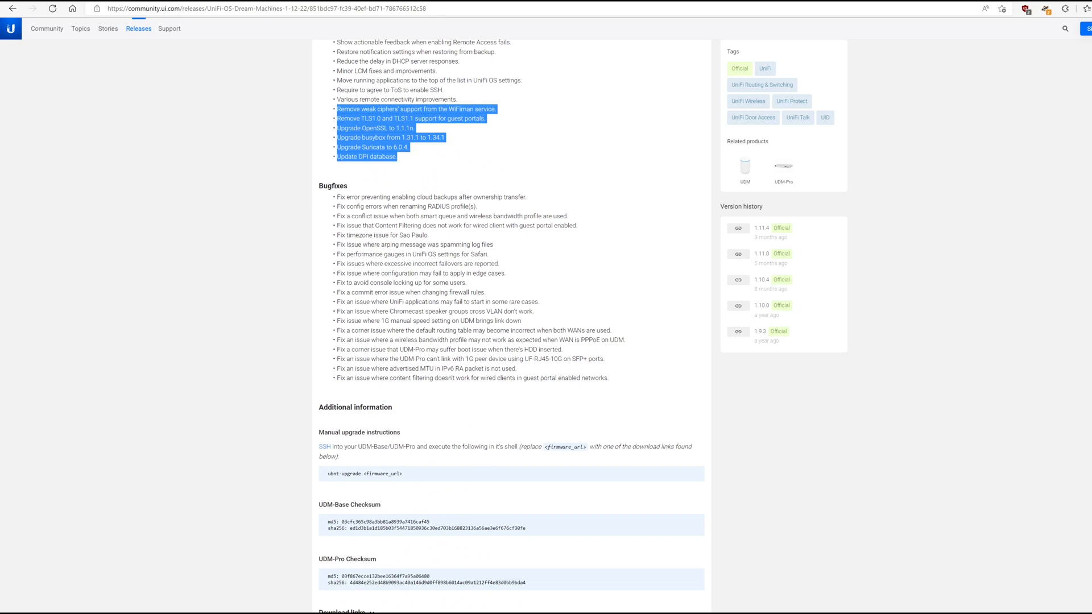
scroll(up, 3)
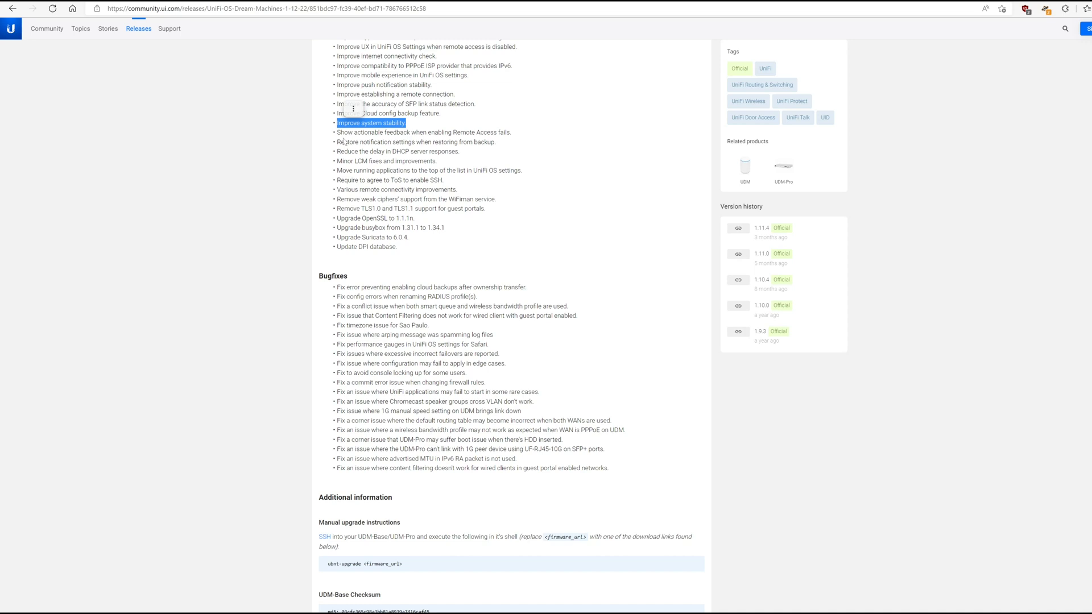
scroll(up, 3)
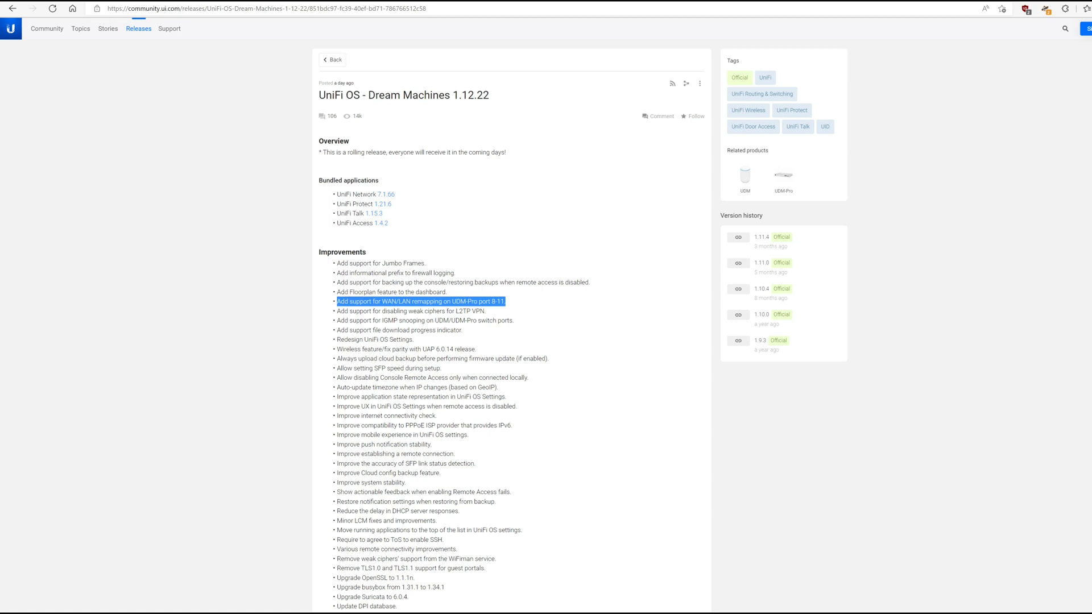
mouse_move(389, 89)
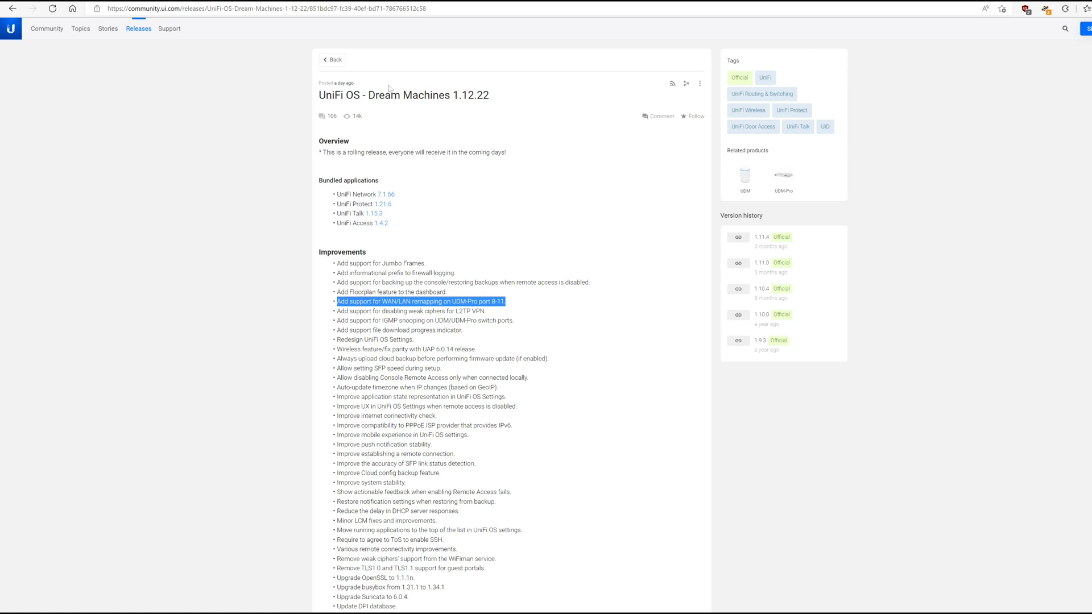
mouse_move(390, 87)
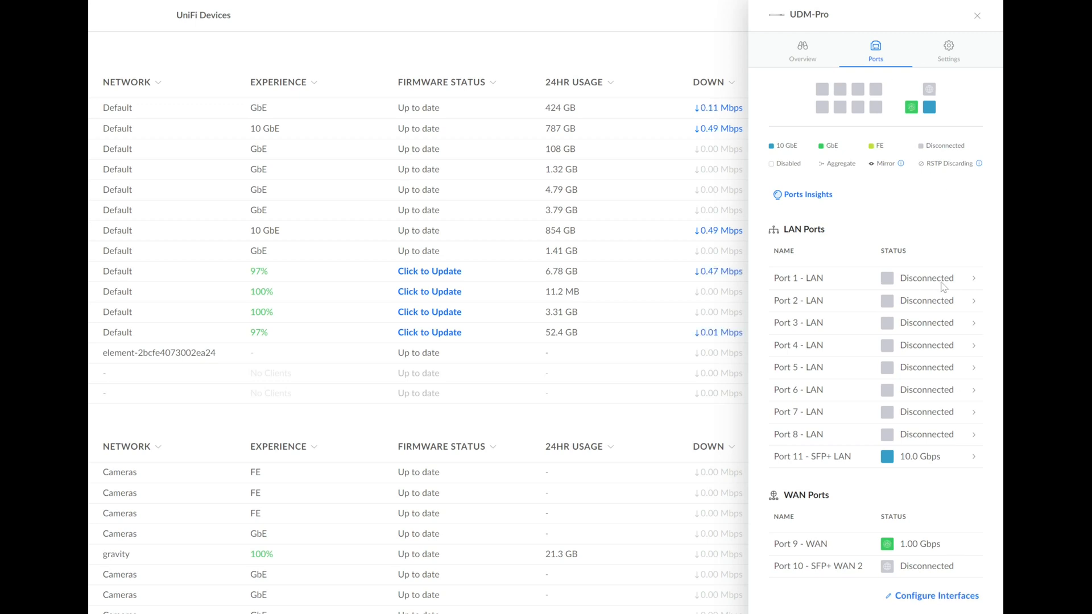
Step: In Configure Interfaces, set Port 10 to LAN and Port 8 to WAN2
click(936, 595)
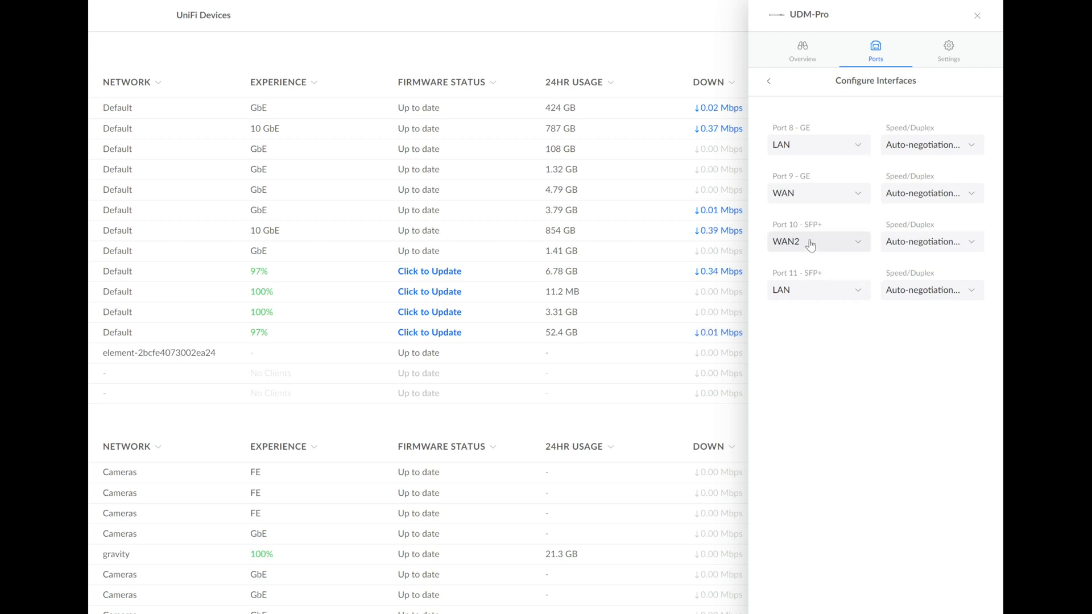
mouse_move(814, 232)
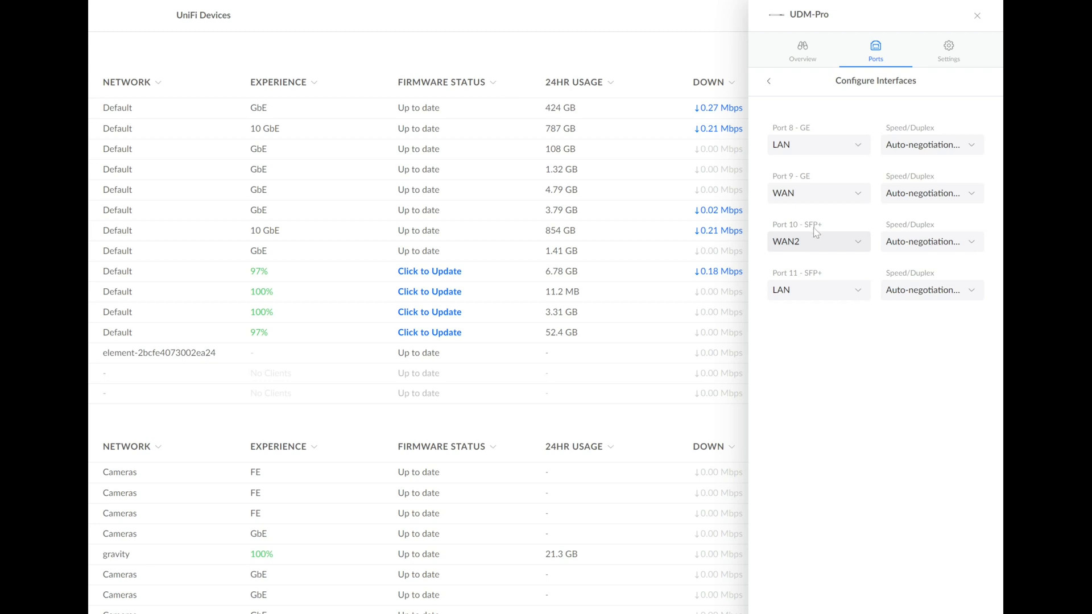
click(817, 241)
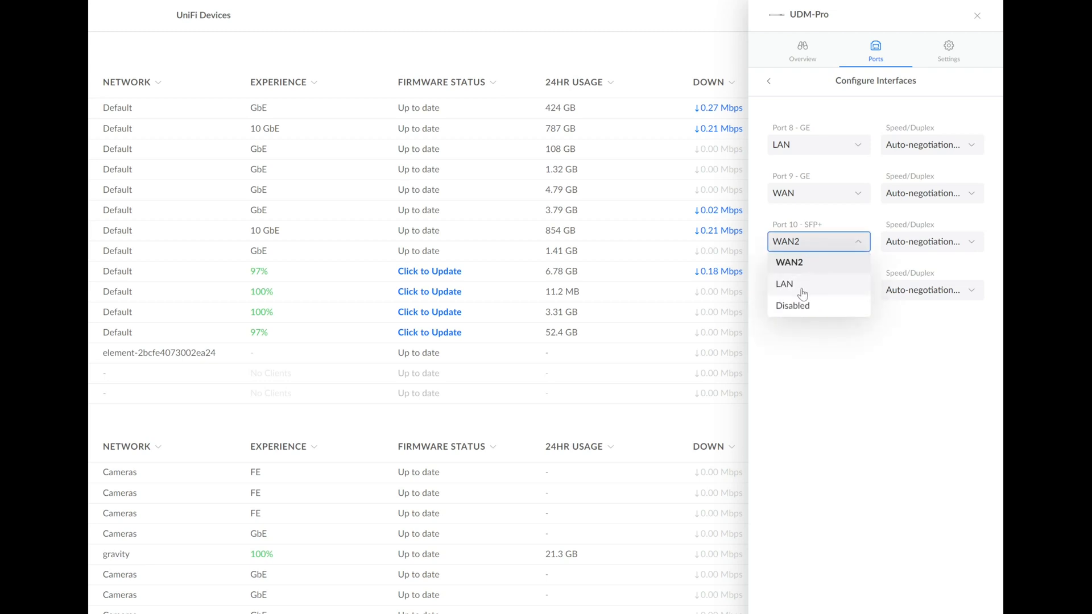
click(784, 284)
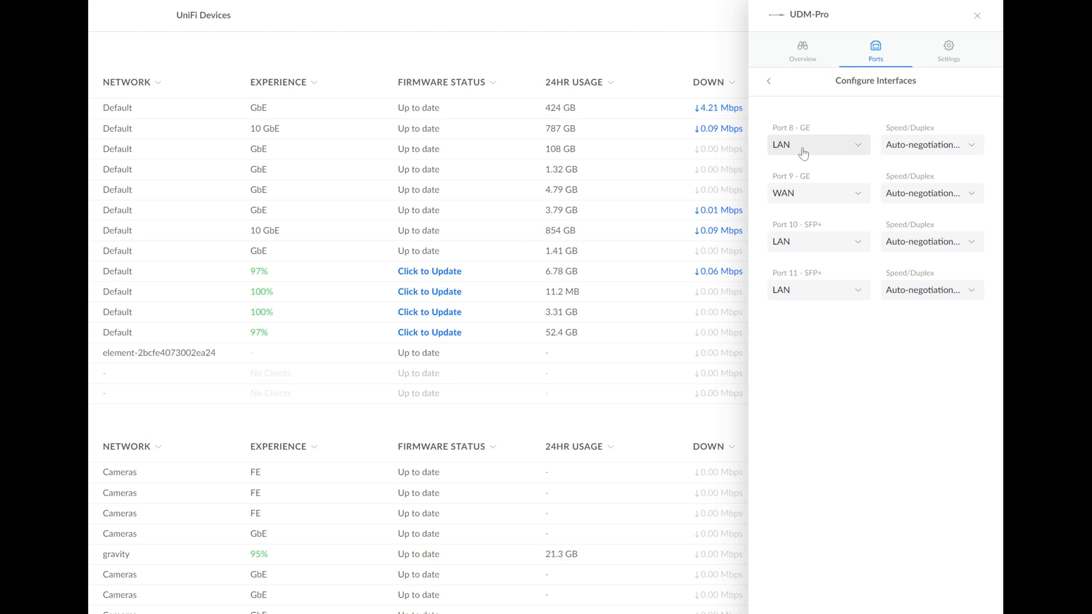
click(801, 145)
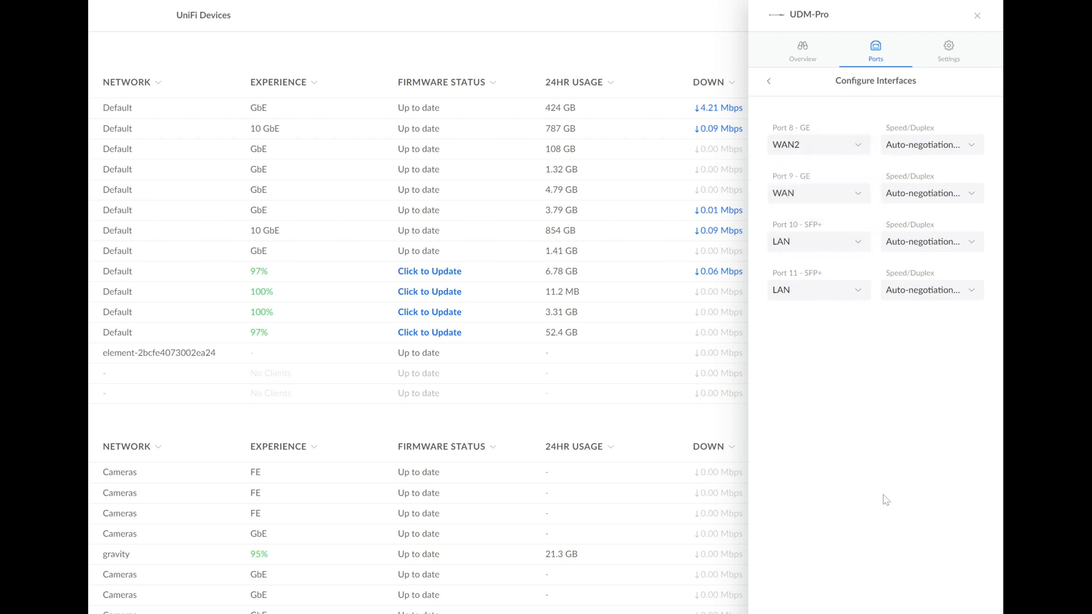
mouse_move(876, 474)
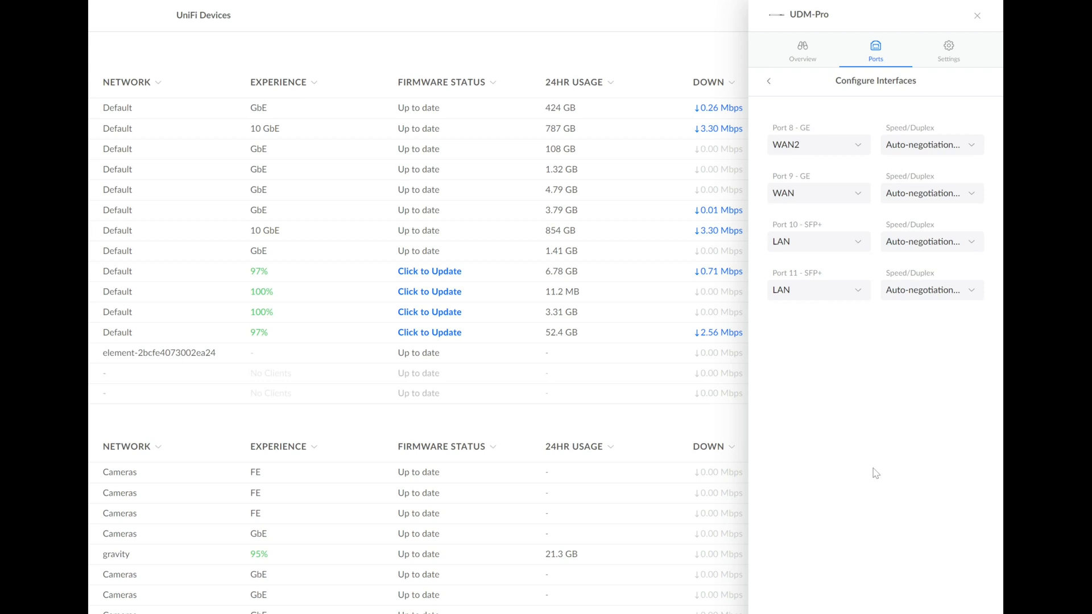
mouse_move(868, 466)
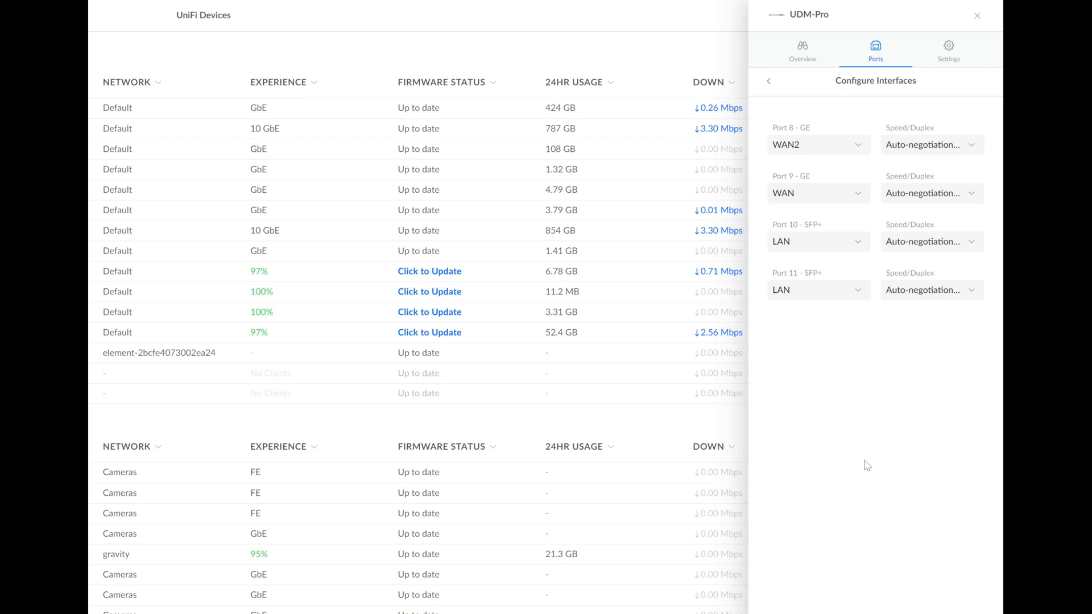
mouse_move(861, 444)
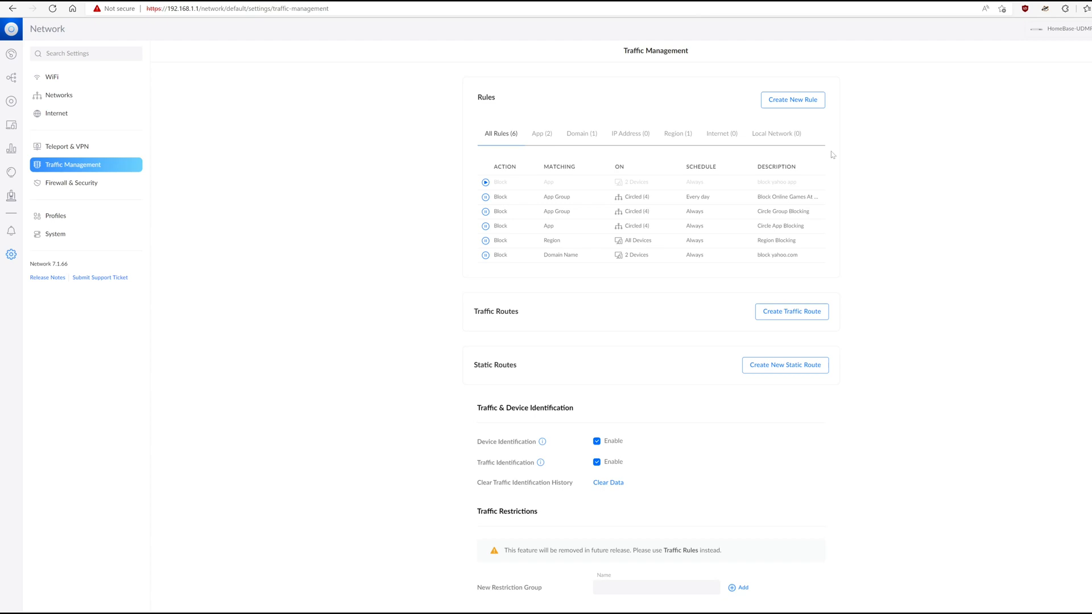
mouse_move(584, 259)
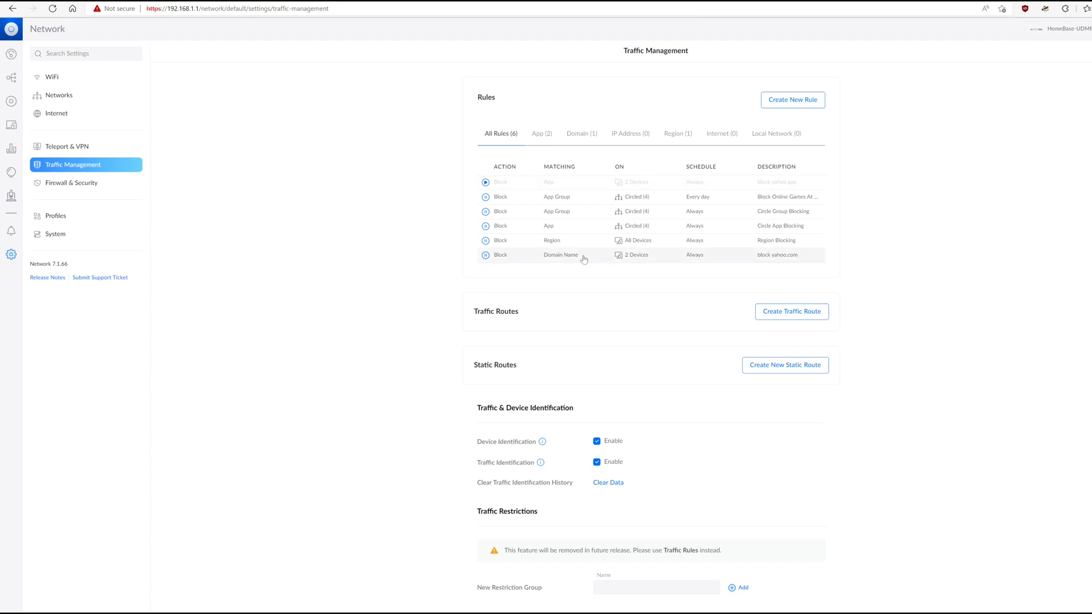
mouse_move(775, 262)
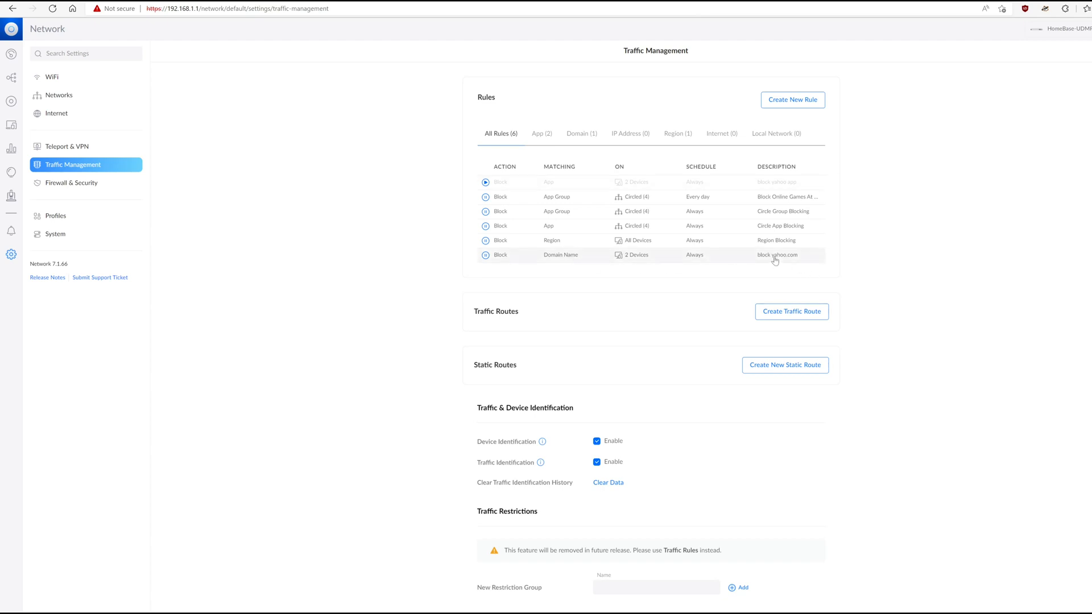
mouse_move(775, 262)
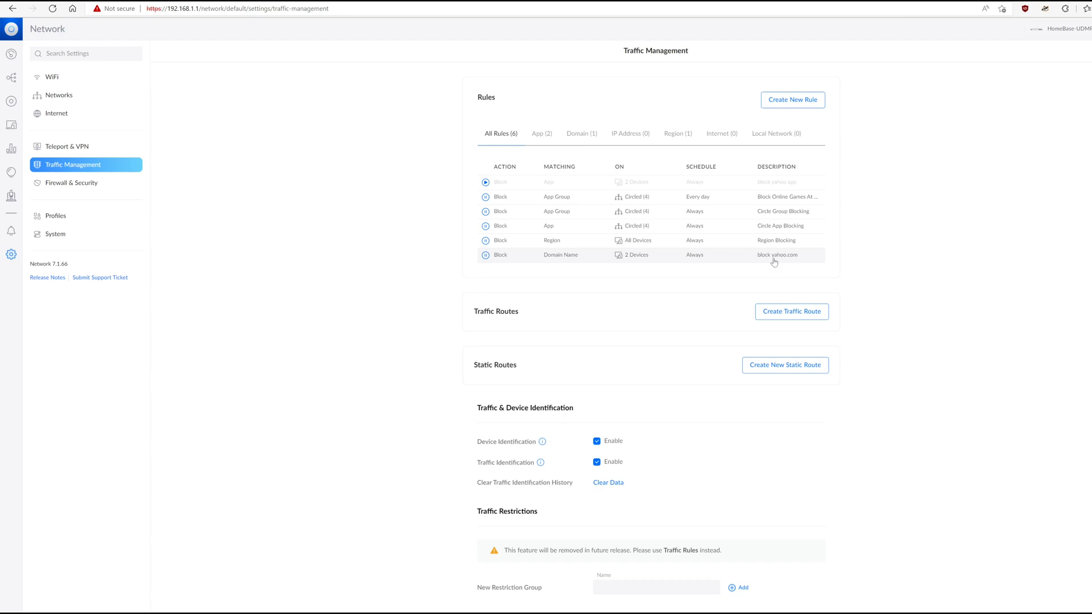
click(775, 254)
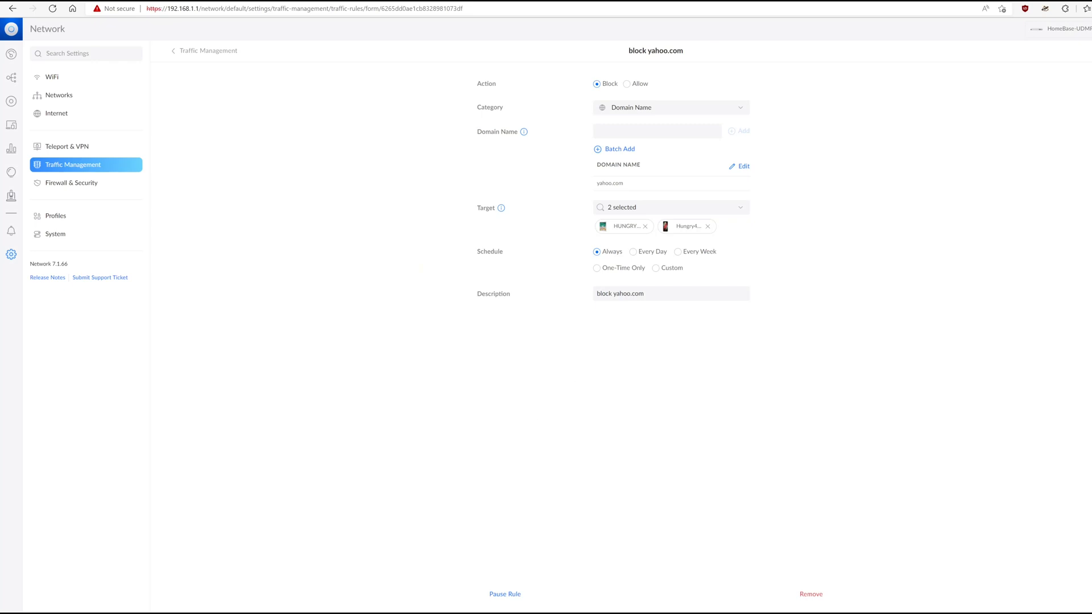
click(504, 594)
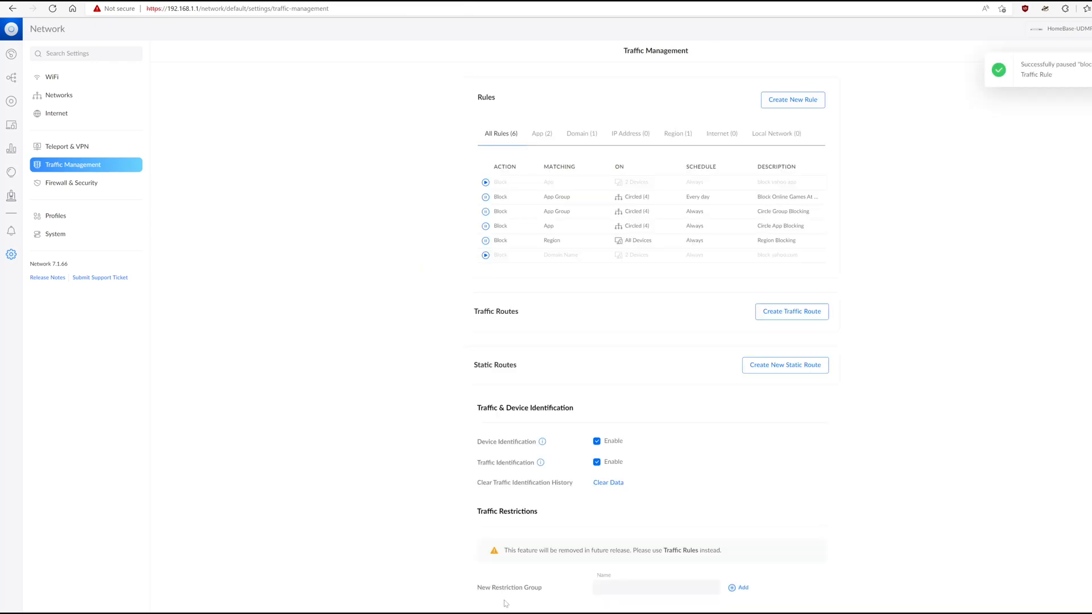
mouse_move(455, 428)
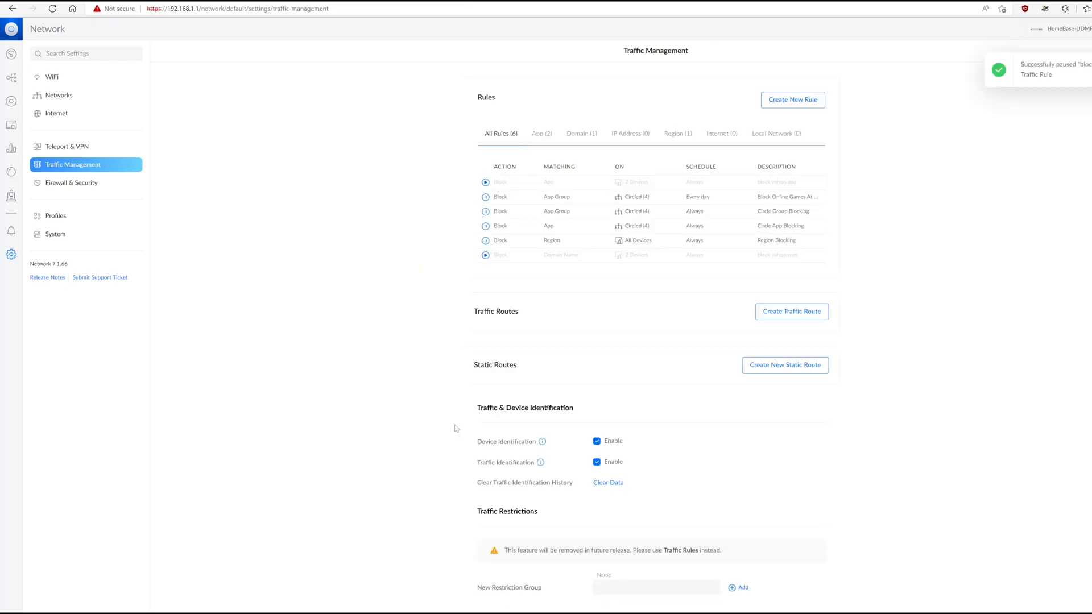
click(485, 255)
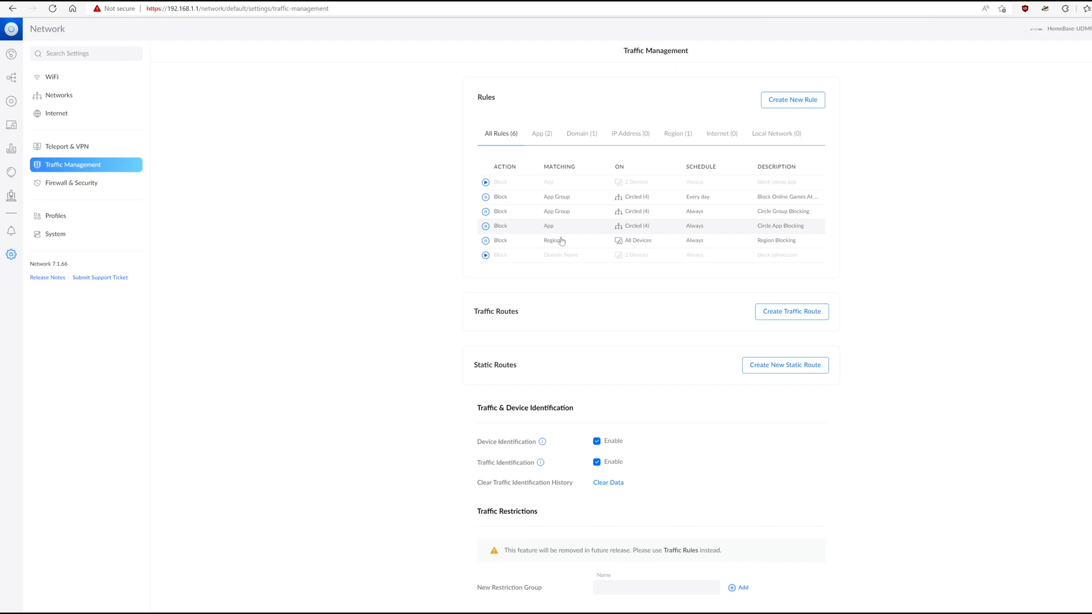
click(485, 254)
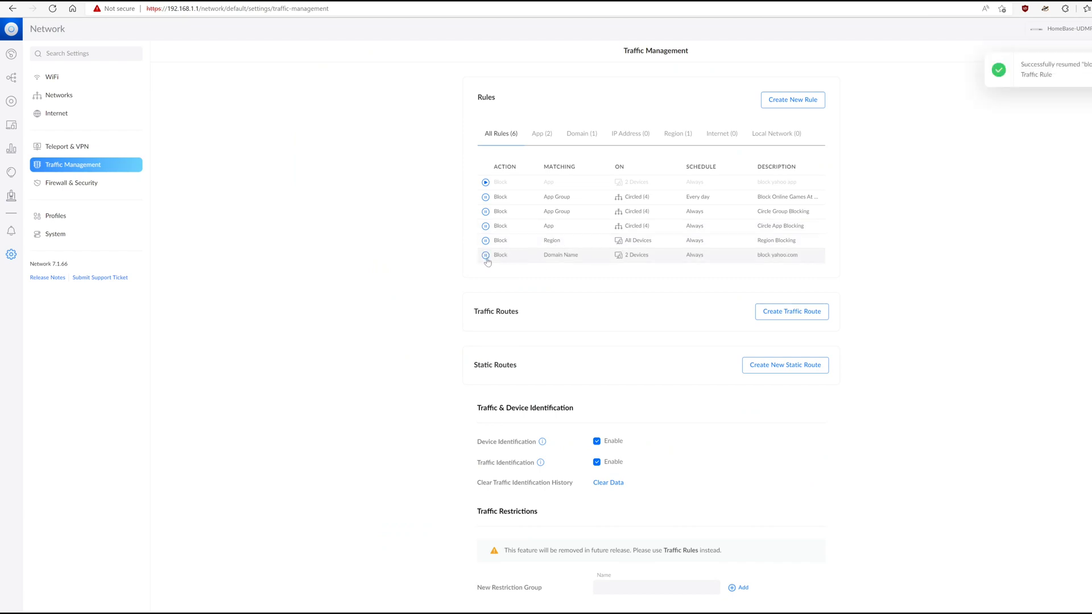
mouse_move(574, 105)
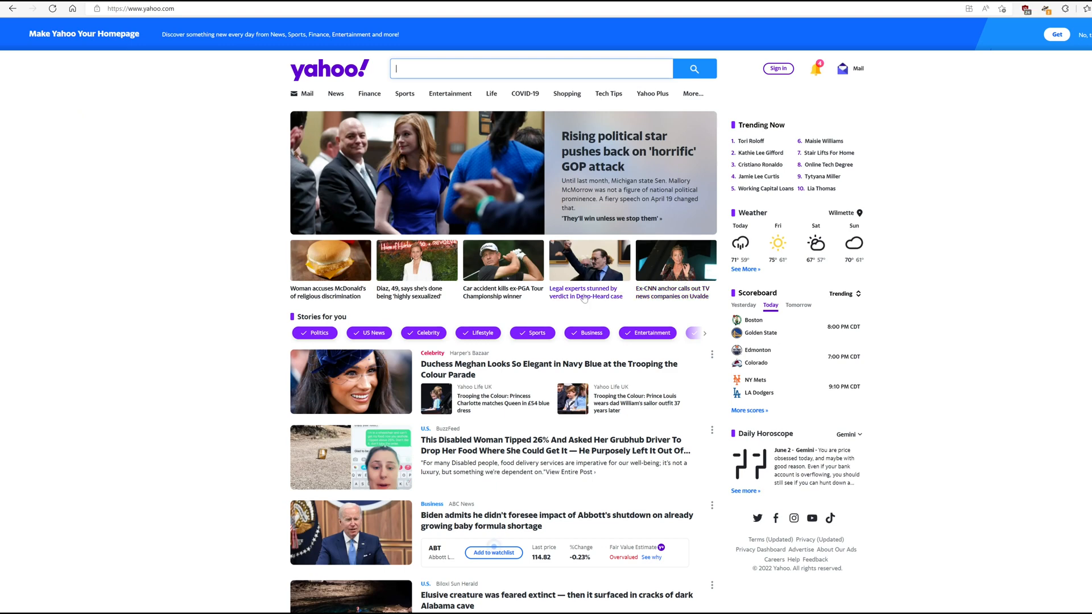
Step: Load the News section from yahoo.com's top navigation to confirm the site opens
click(335, 93)
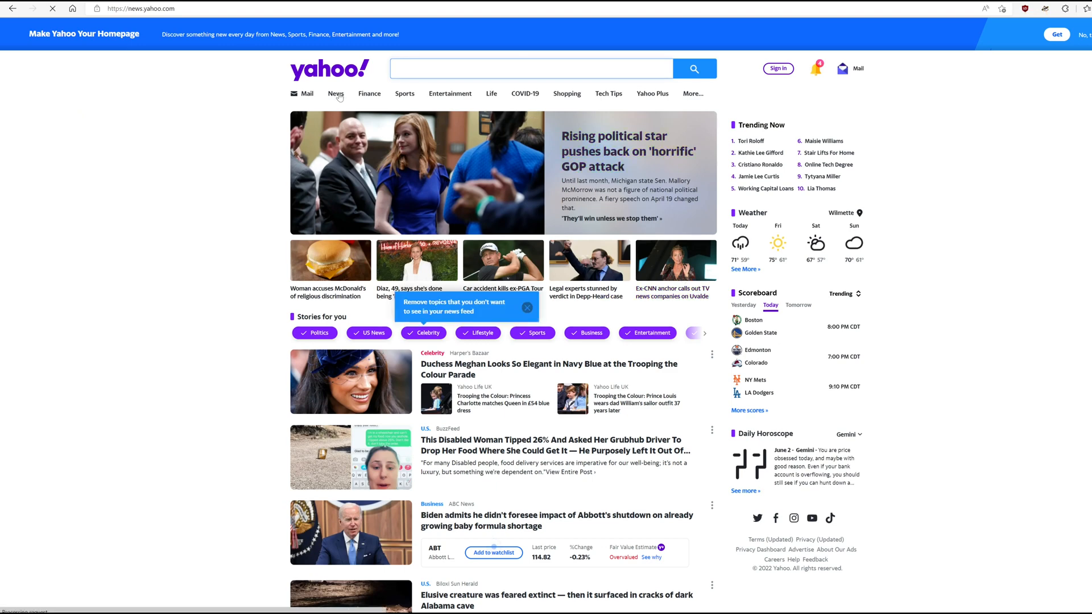
click(335, 94)
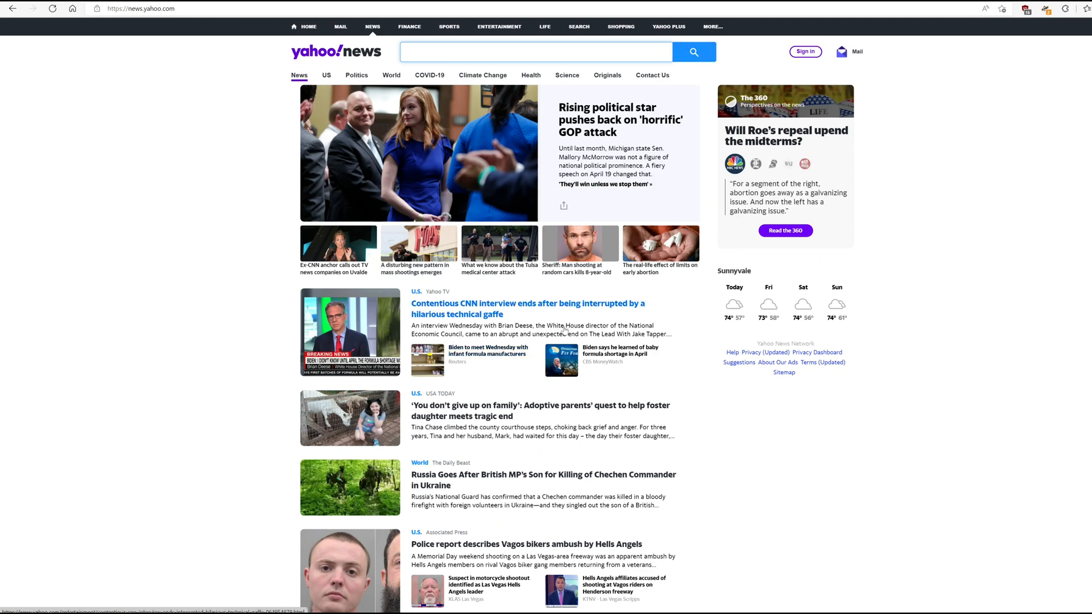
mouse_move(552, 298)
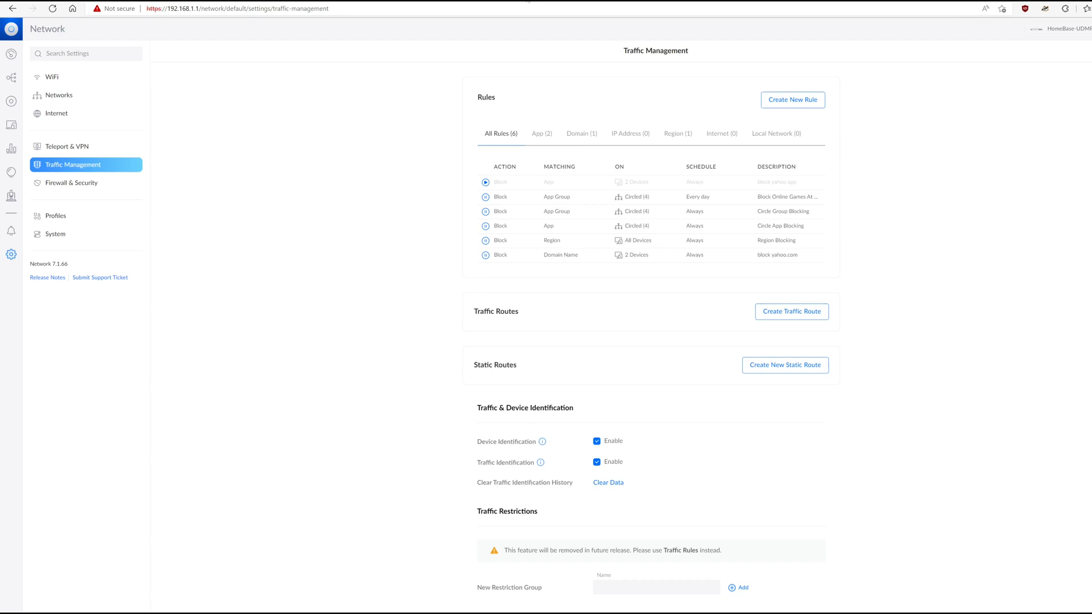
mouse_move(522, 156)
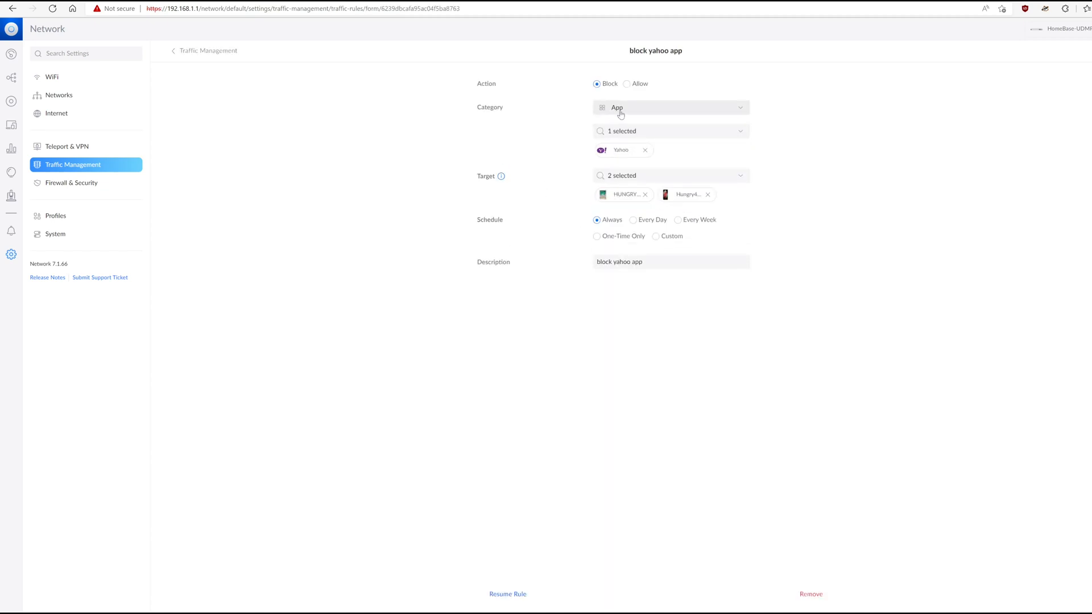
mouse_move(534, 532)
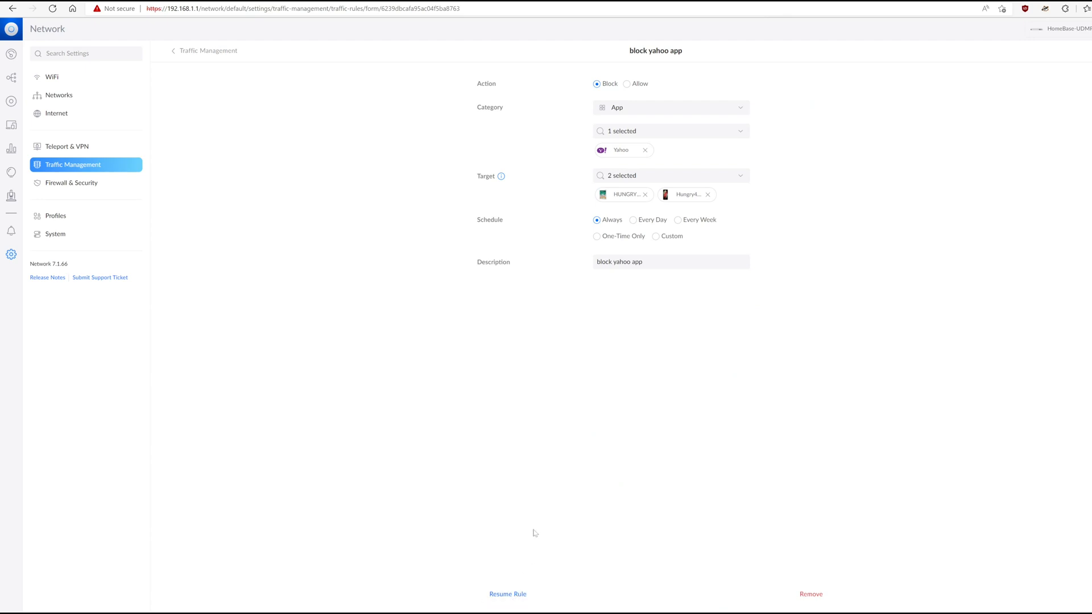
Step: Resume the paused 'block yahoo app' traffic rule so it becomes active
click(507, 594)
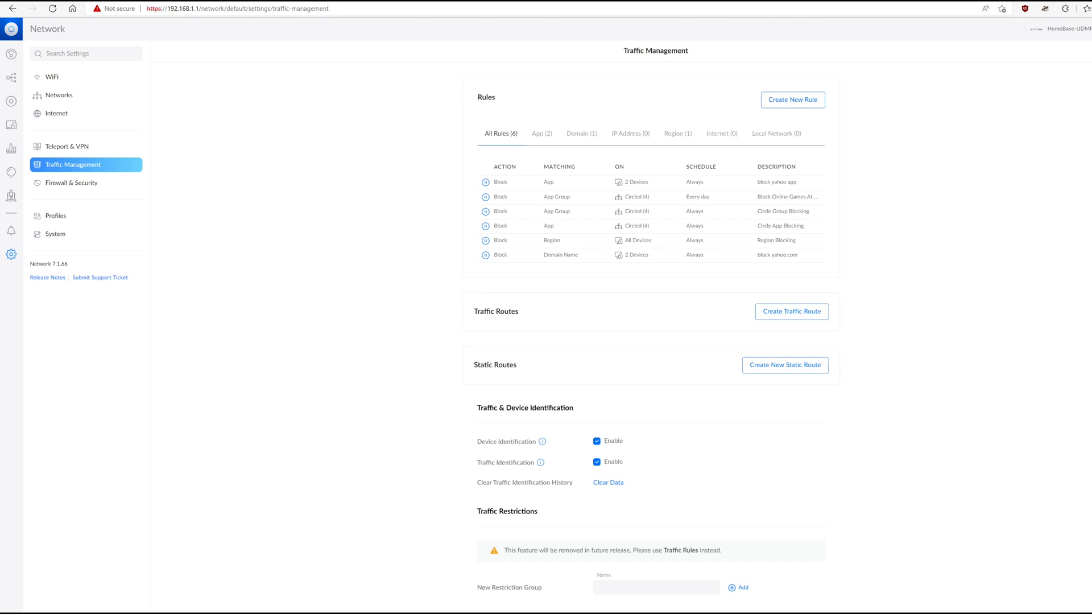
mouse_move(570, 132)
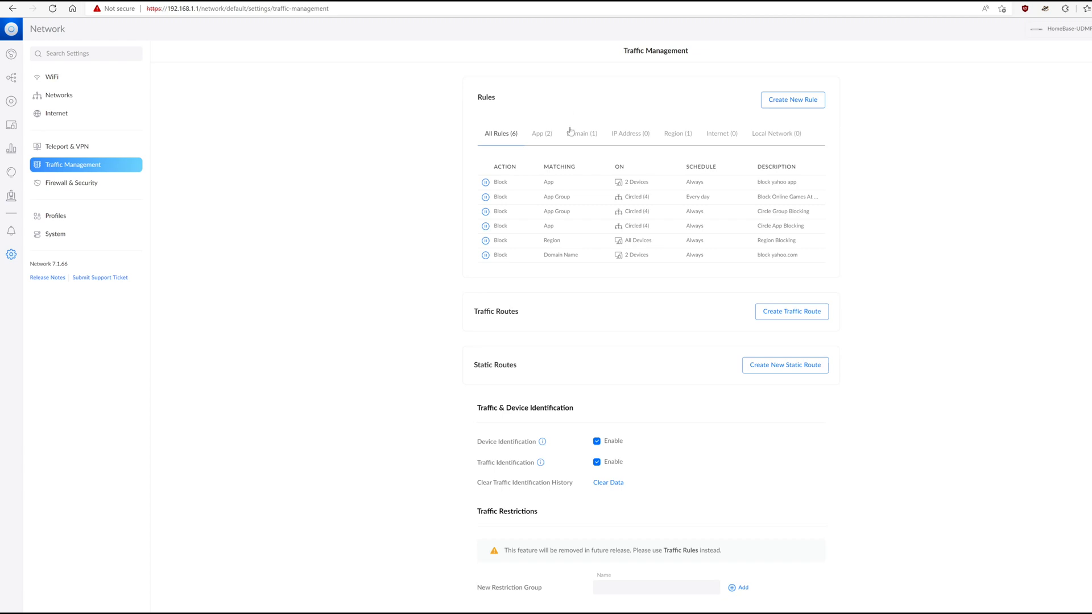
mouse_move(523, 269)
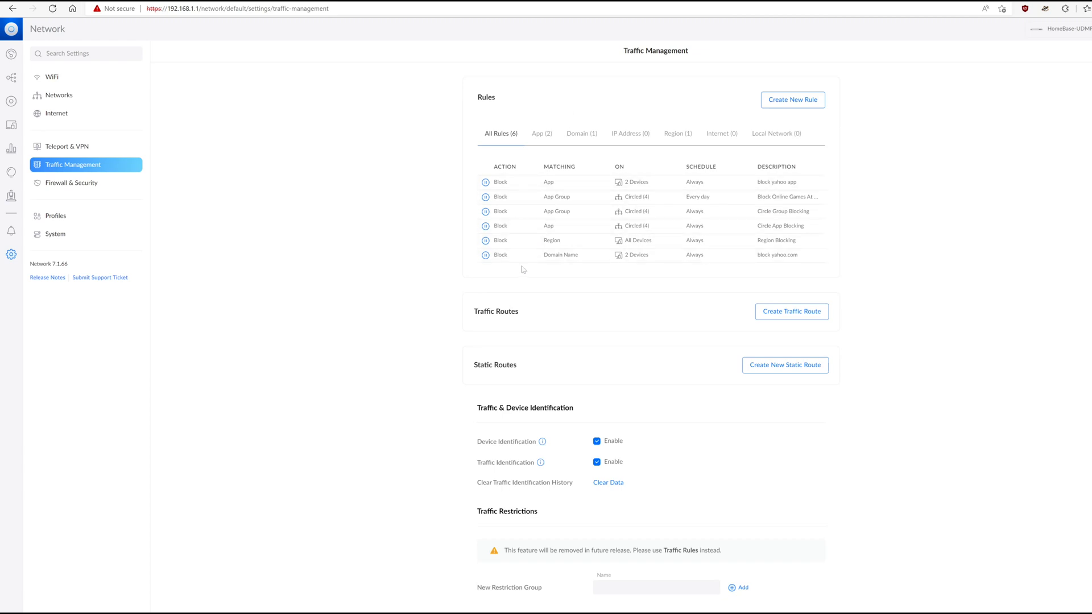
mouse_move(534, 240)
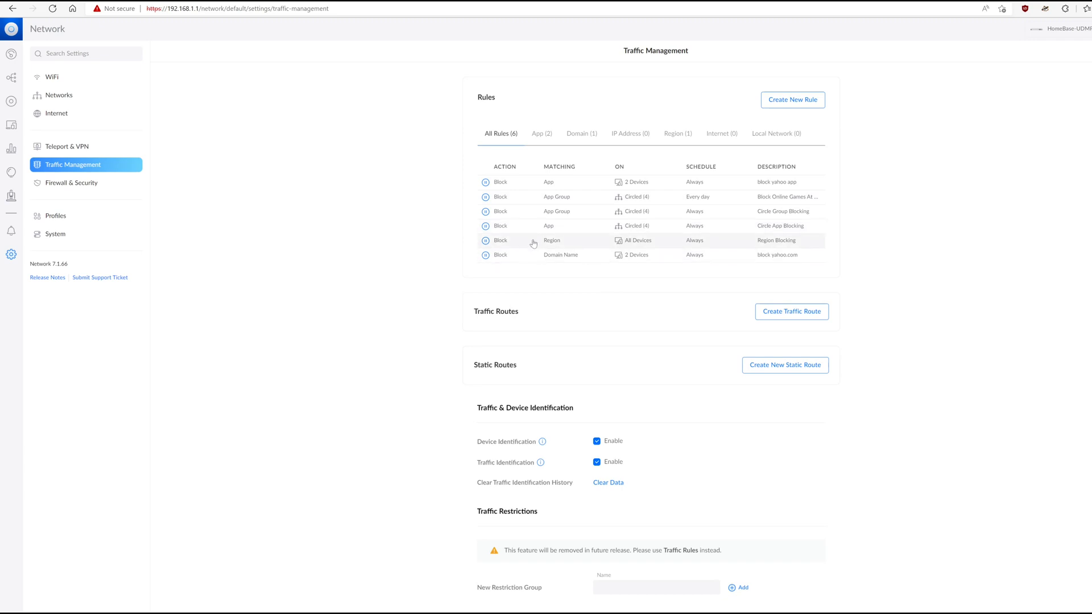
mouse_move(888, 253)
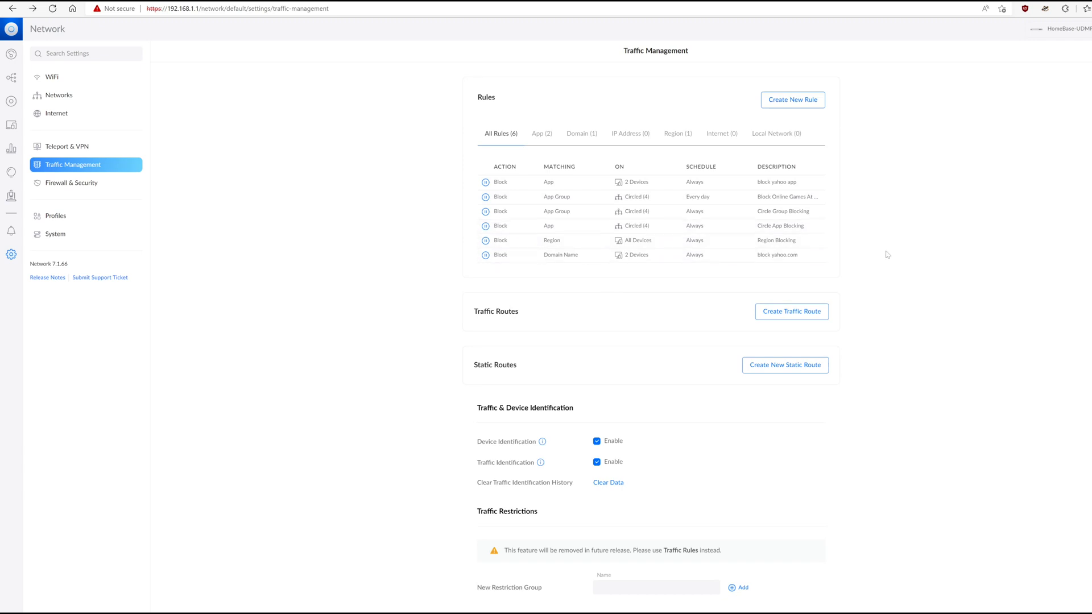
mouse_move(860, 117)
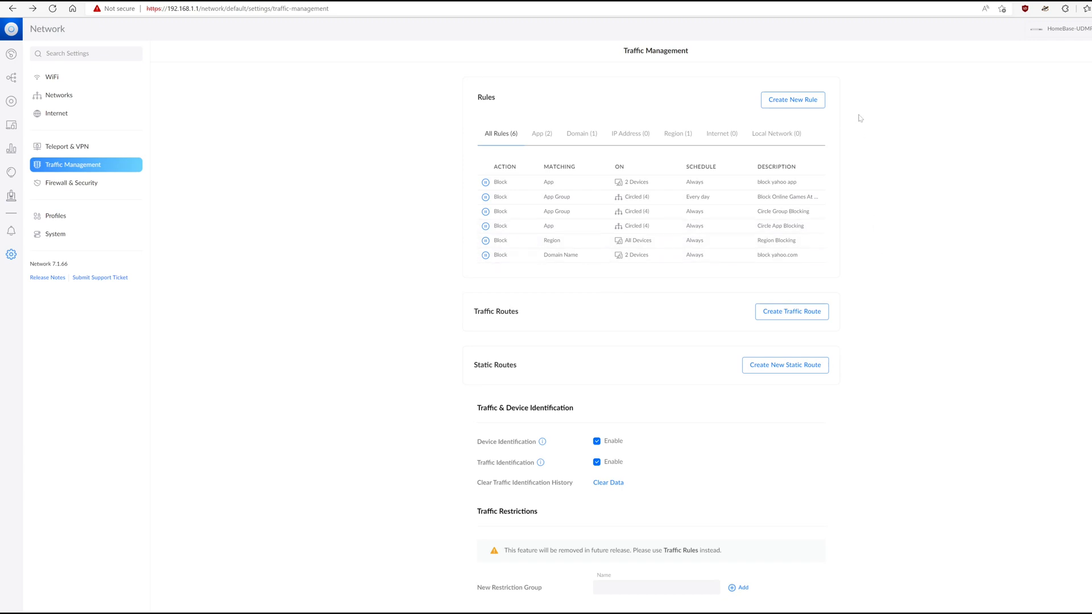
mouse_move(821, 152)
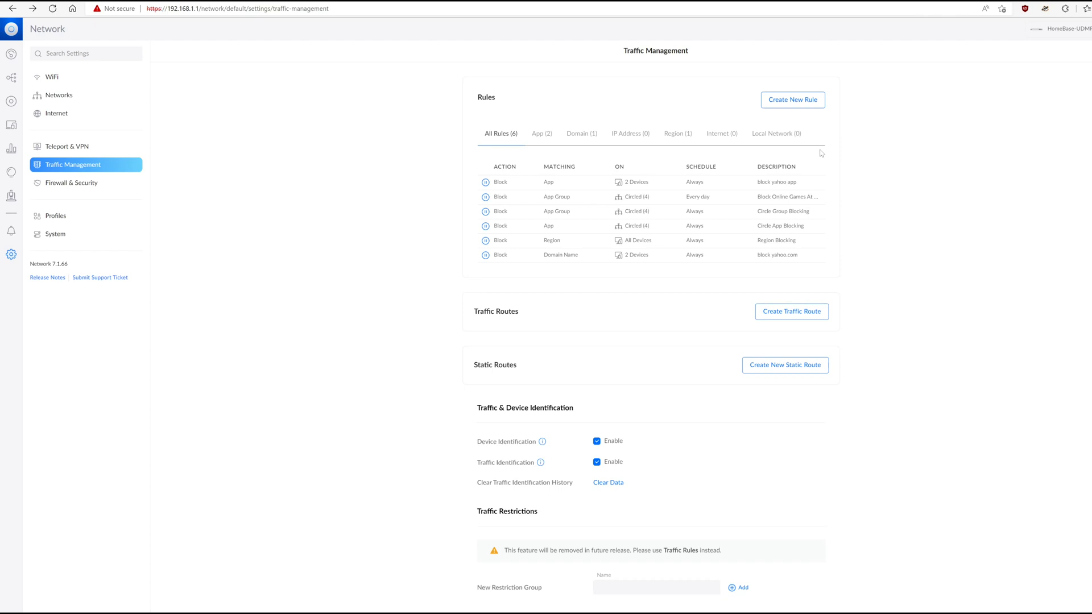
mouse_move(923, 379)
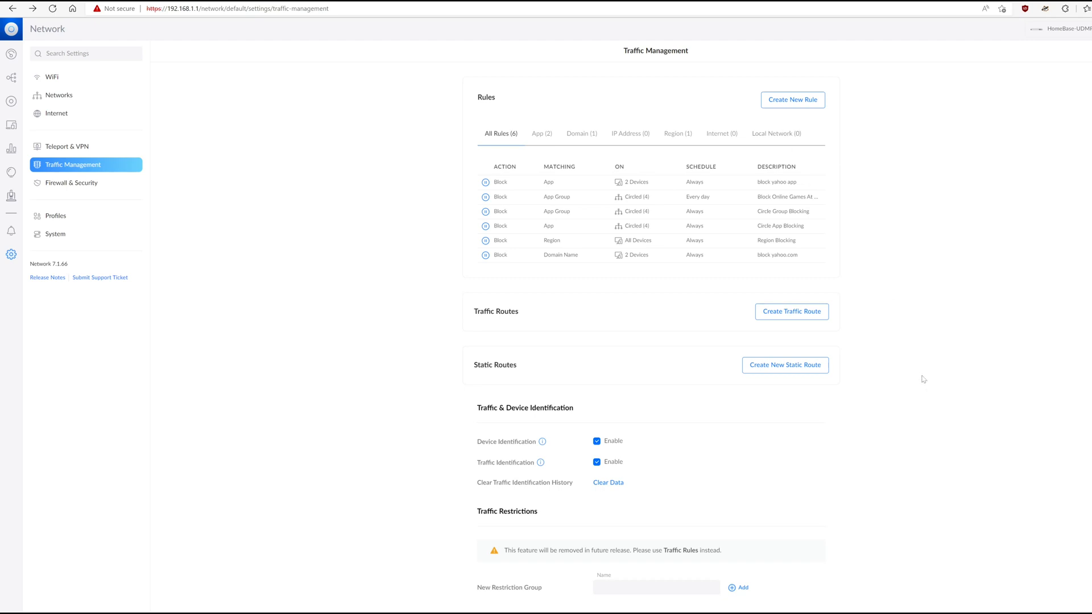
mouse_move(923, 376)
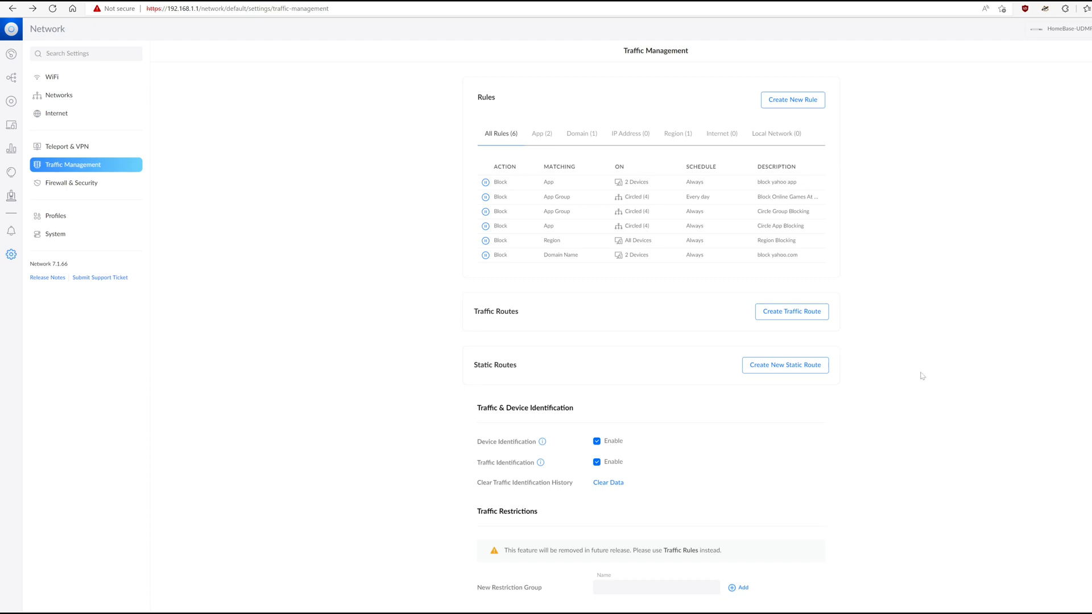